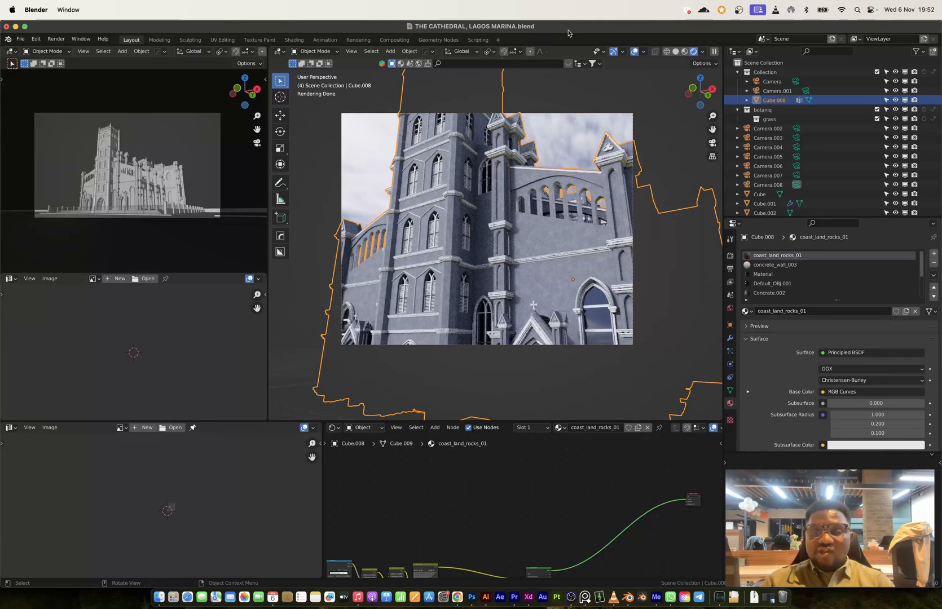
pyautogui.moveTo(527, 223)
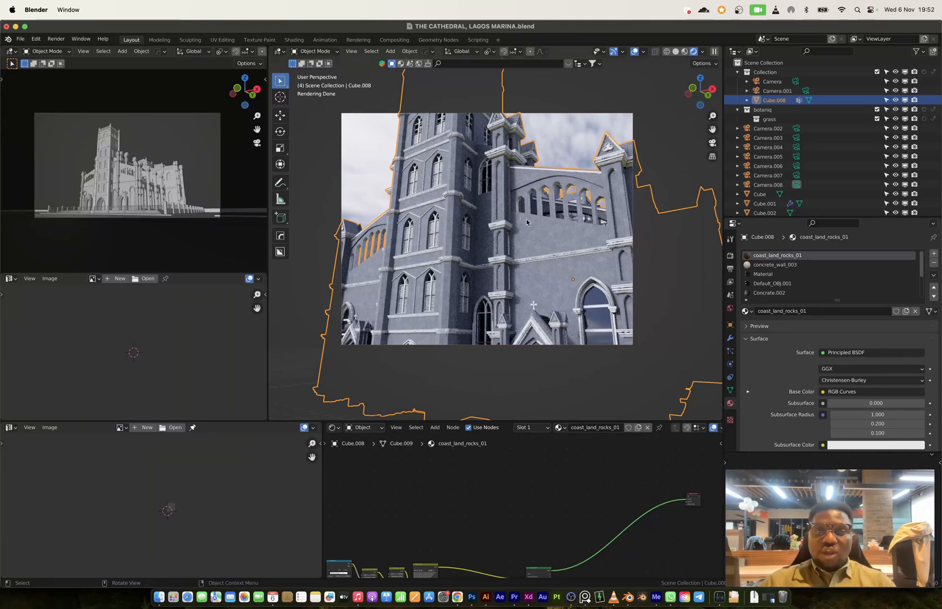
pyautogui.moveTo(508, 279)
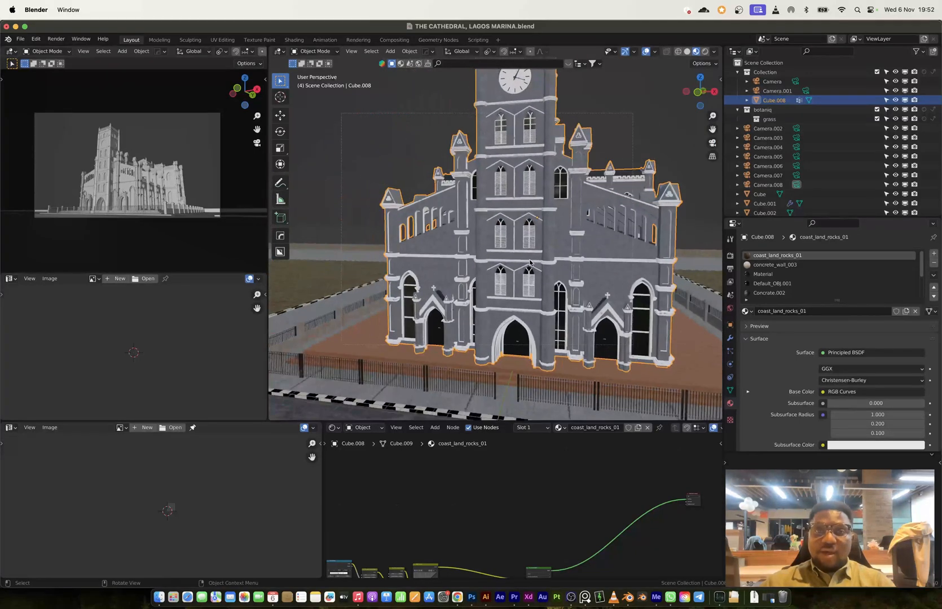
pyautogui.click(20, 39)
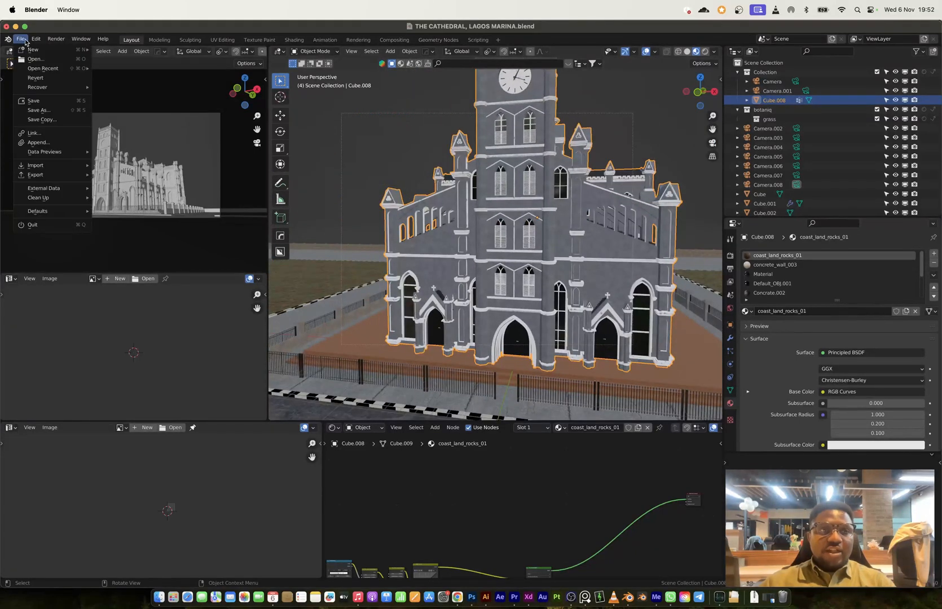
pyautogui.click(20, 39)
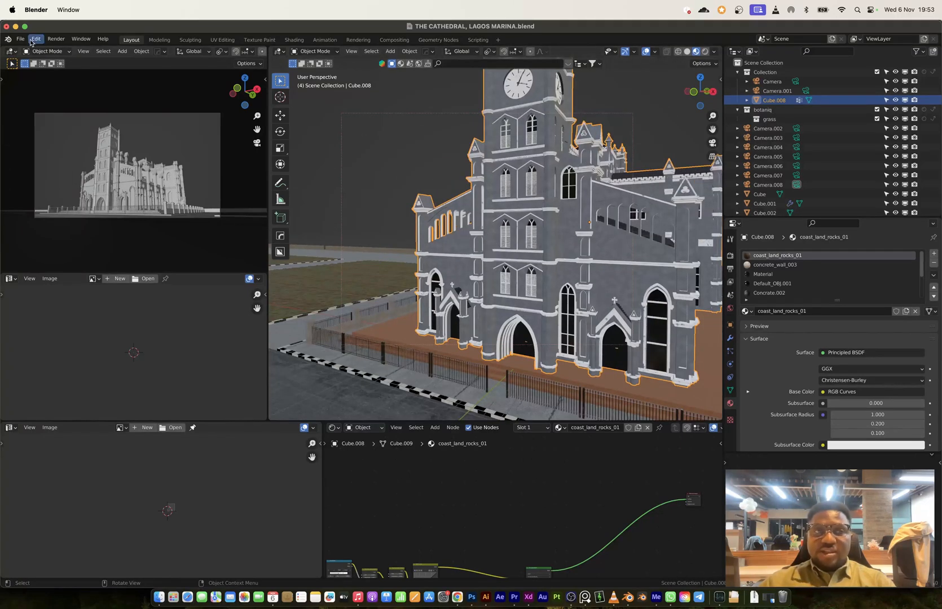
pyautogui.click(21, 39)
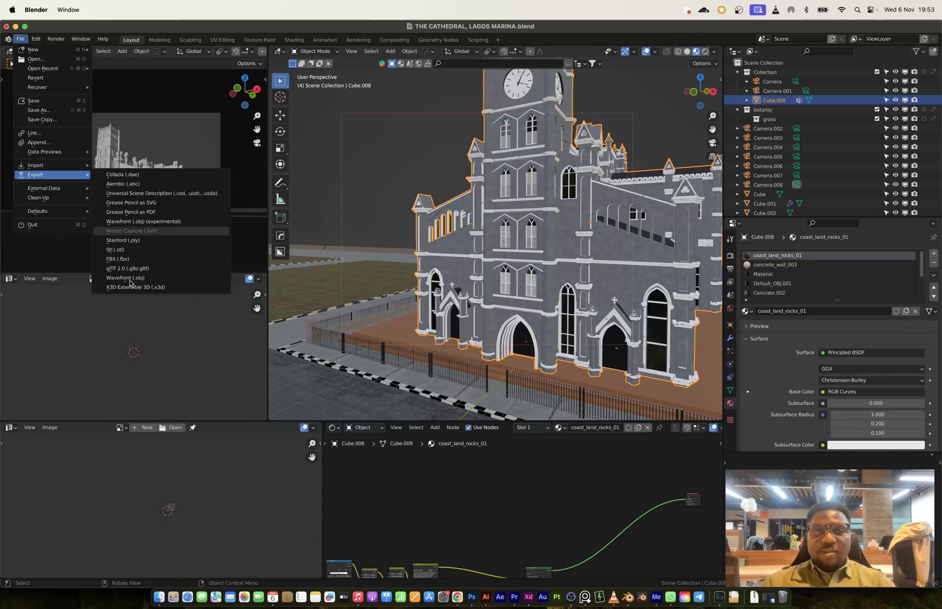
pyautogui.moveTo(138, 206)
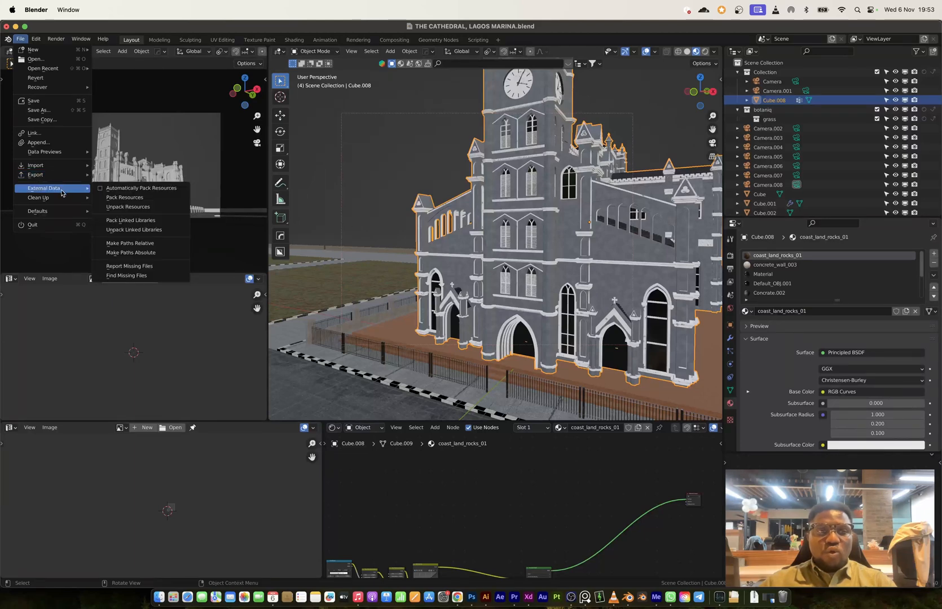
pyautogui.click(127, 206)
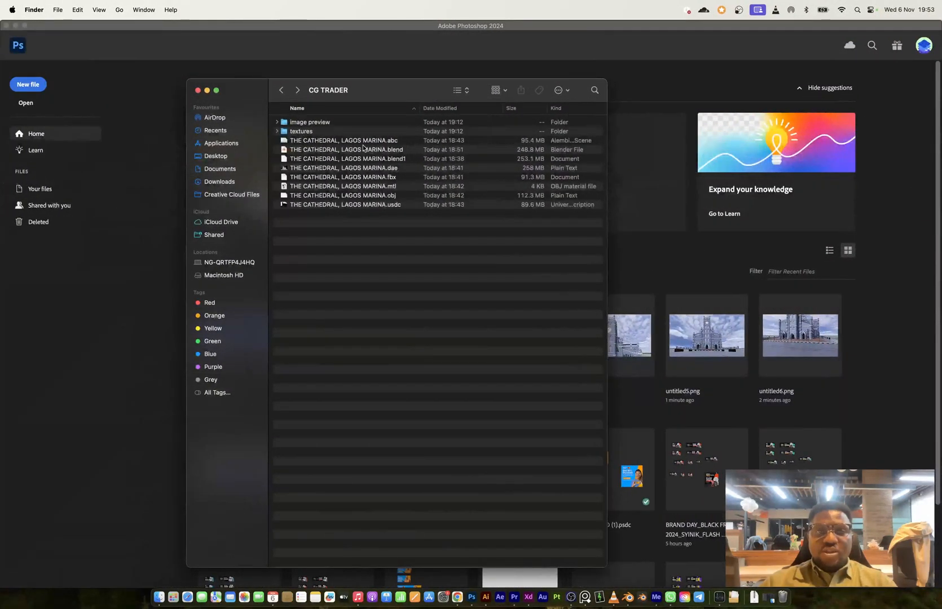
# Review the cathedral's .abc, .blend and .mtl exports in the CG TRADER folder.
pyautogui.click(343, 141)
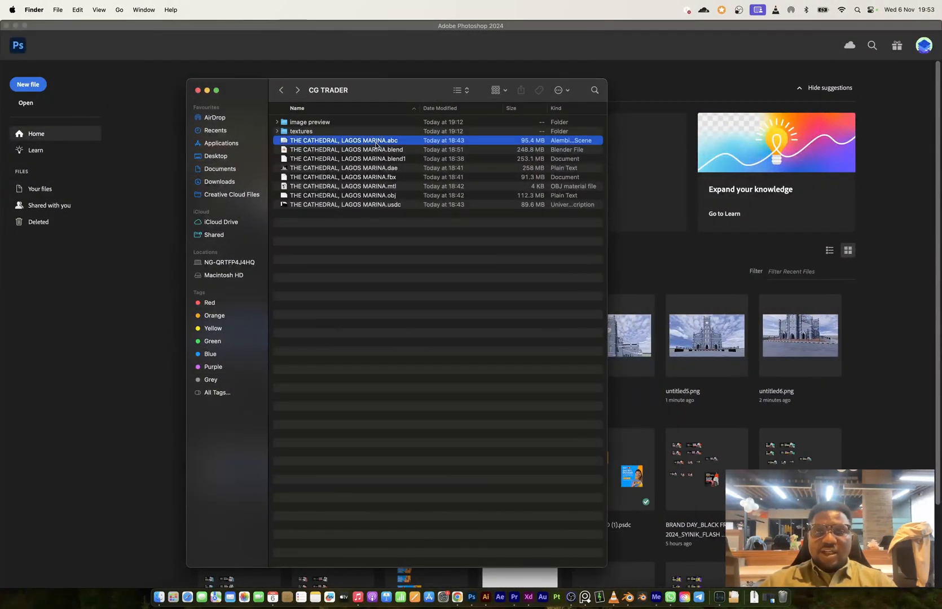
pyautogui.click(347, 152)
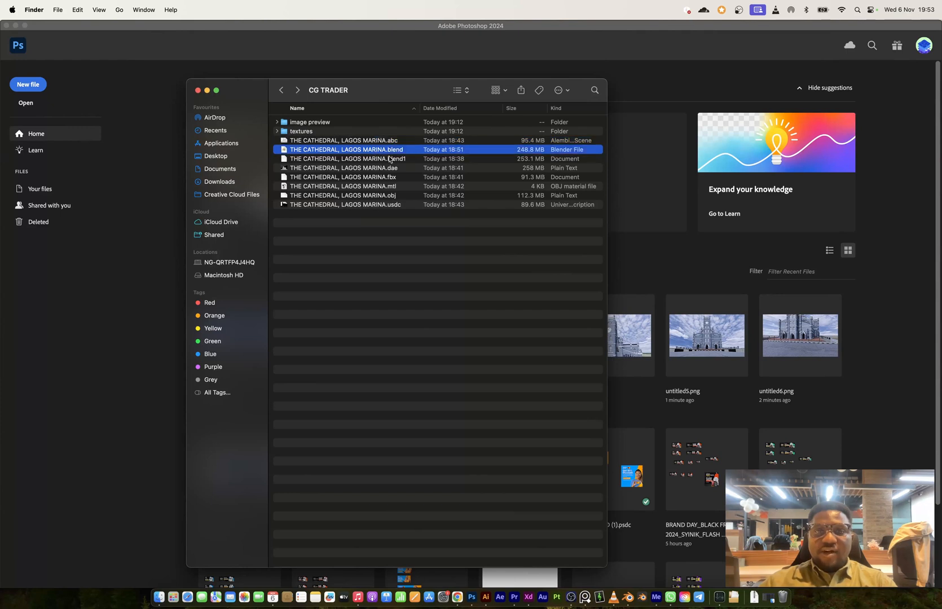
pyautogui.click(342, 186)
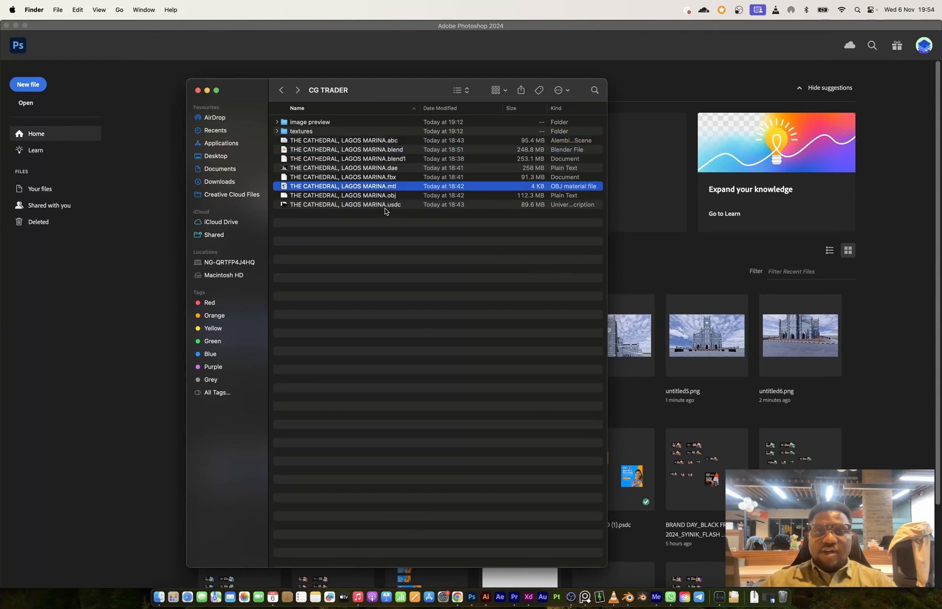
pyautogui.moveTo(396, 210)
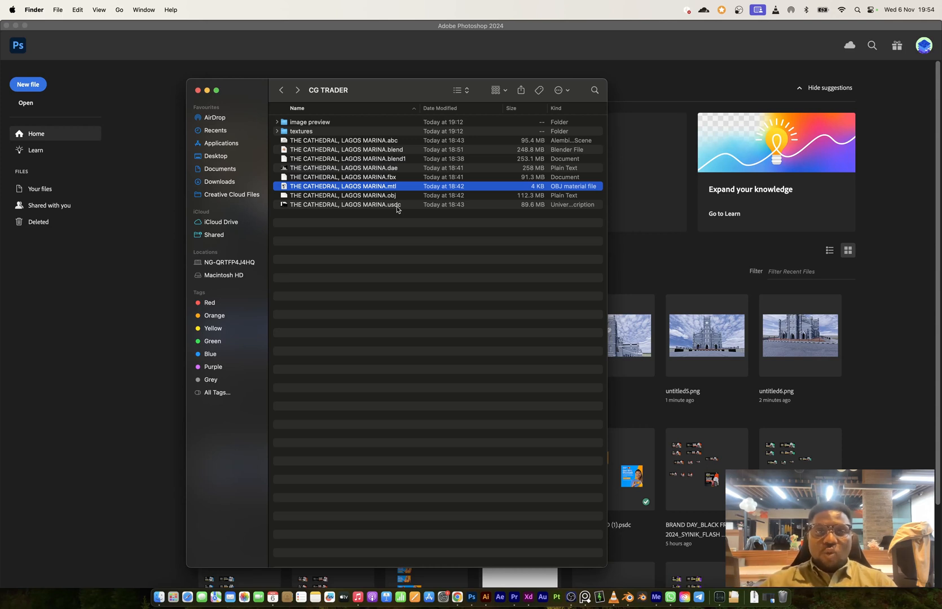
pyautogui.doubleClick(310, 122)
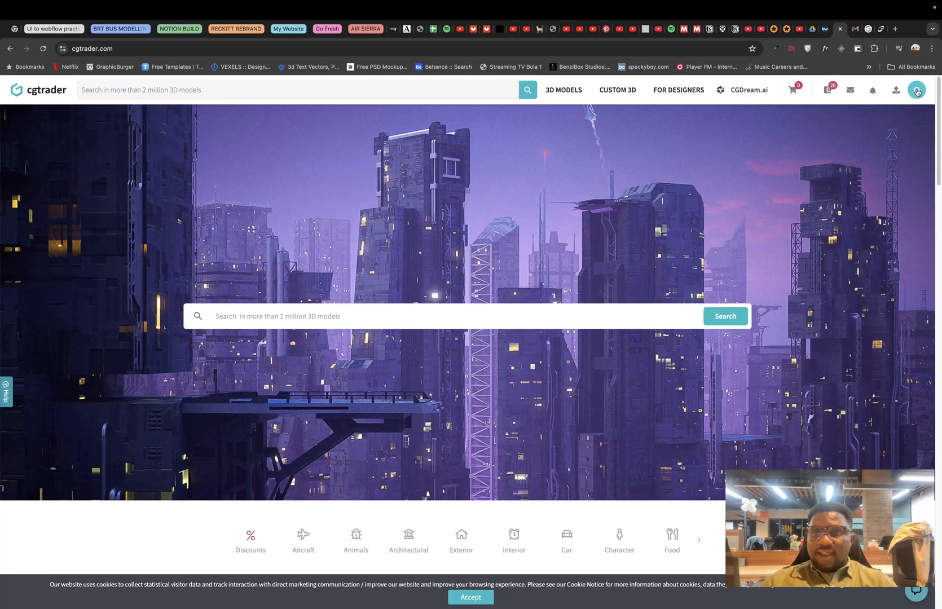
# Go to My Models and start a new Model Upload draft.
pyautogui.click(917, 90)
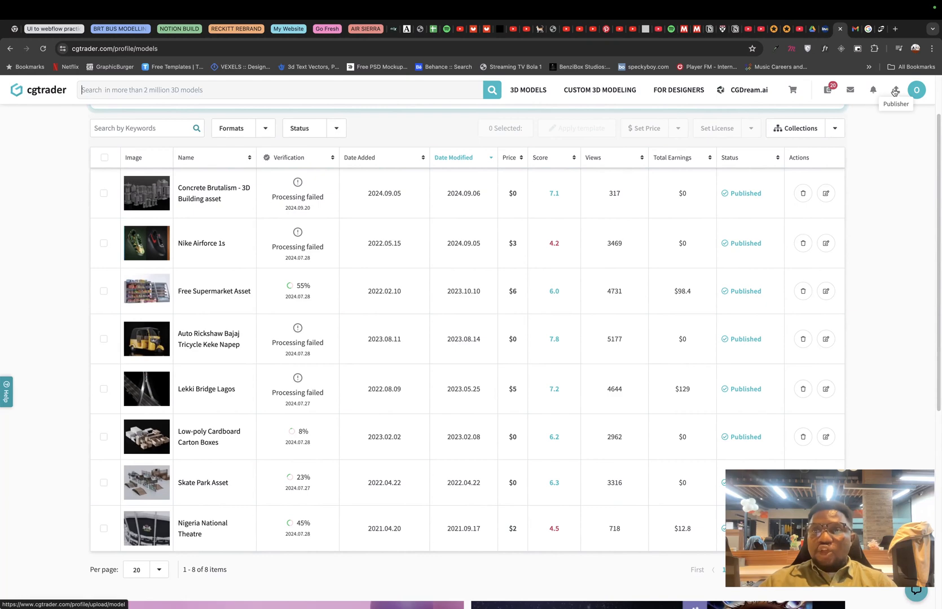
pyautogui.click(916, 90)
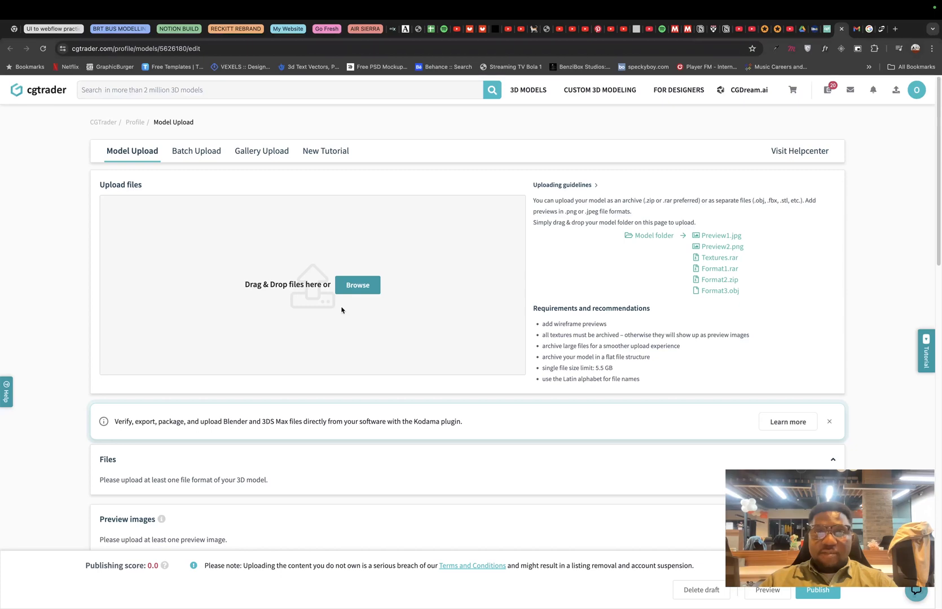
# Upload all nine PNG renders from the image preview folder as preview images.
pyautogui.click(357, 285)
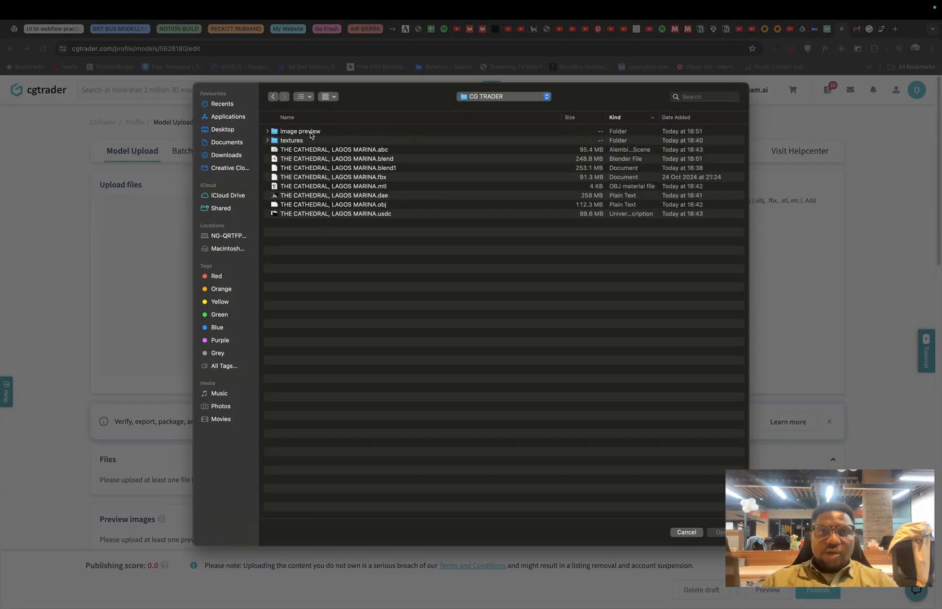
pyautogui.doubleClick(300, 131)
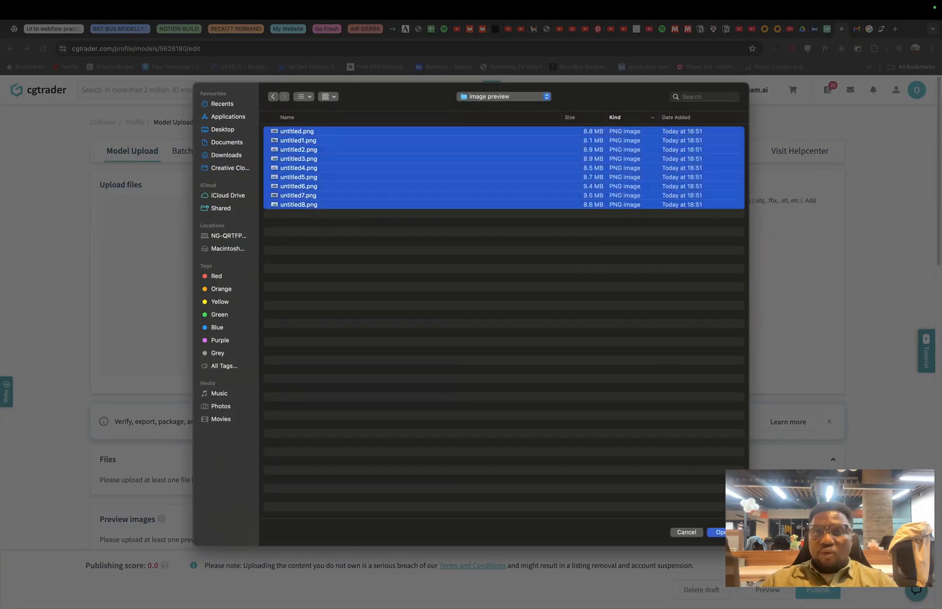
pyautogui.click(720, 532)
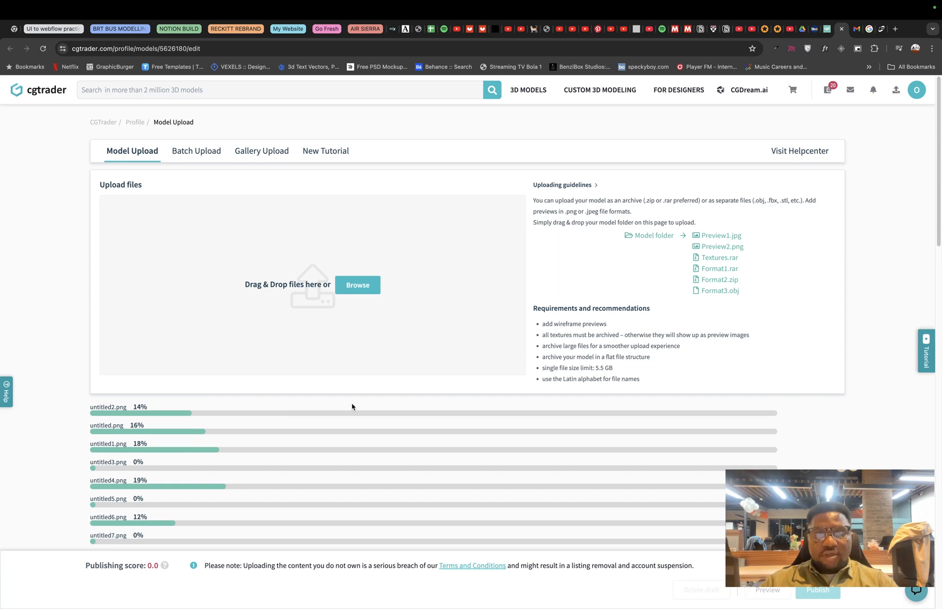
pyautogui.scroll(-3)
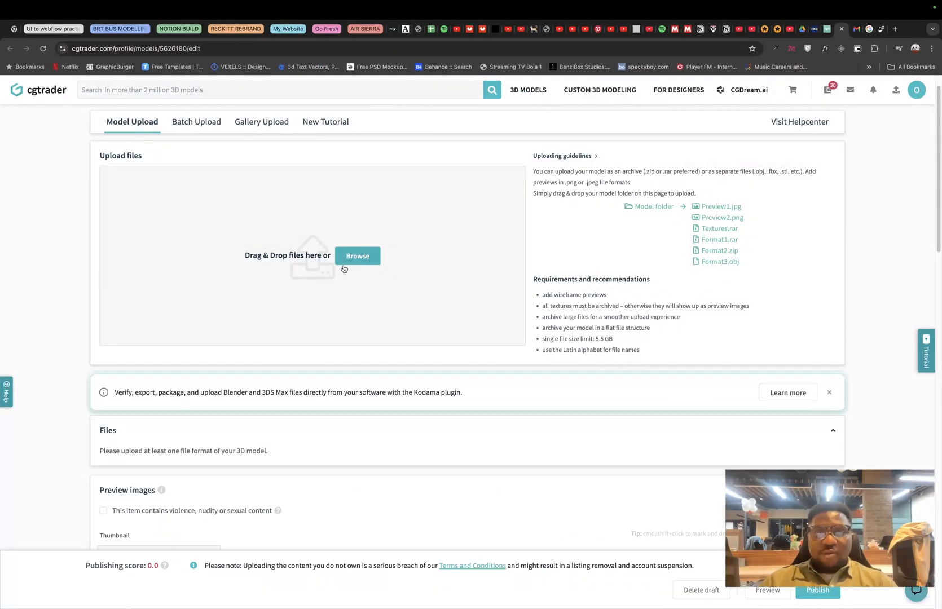
pyautogui.scroll(-3)
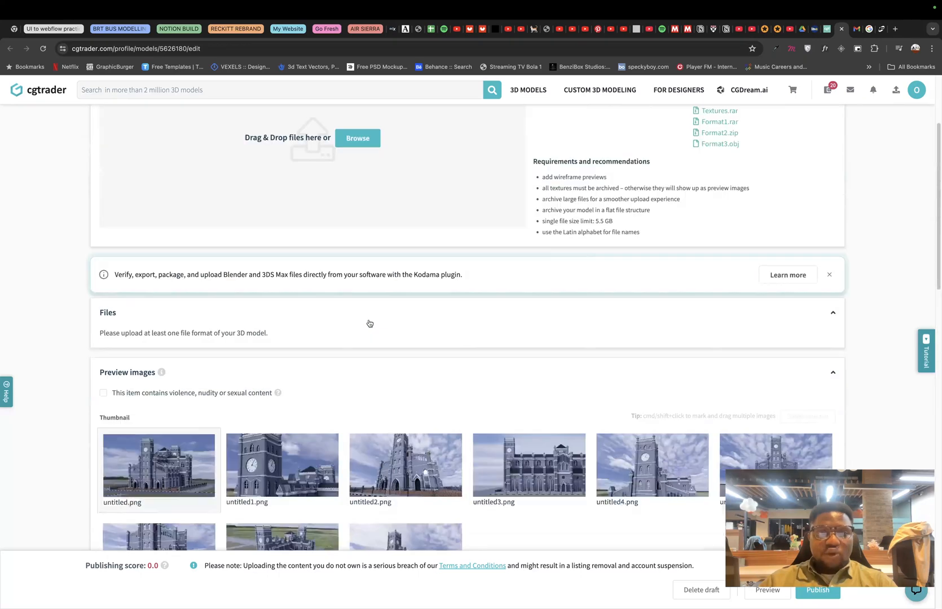
pyautogui.click(357, 138)
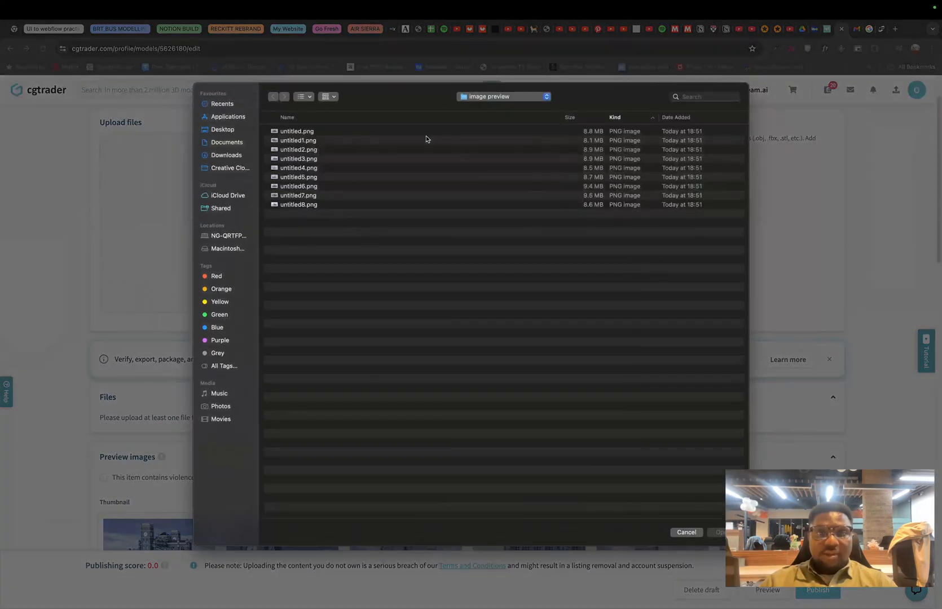
pyautogui.click(272, 95)
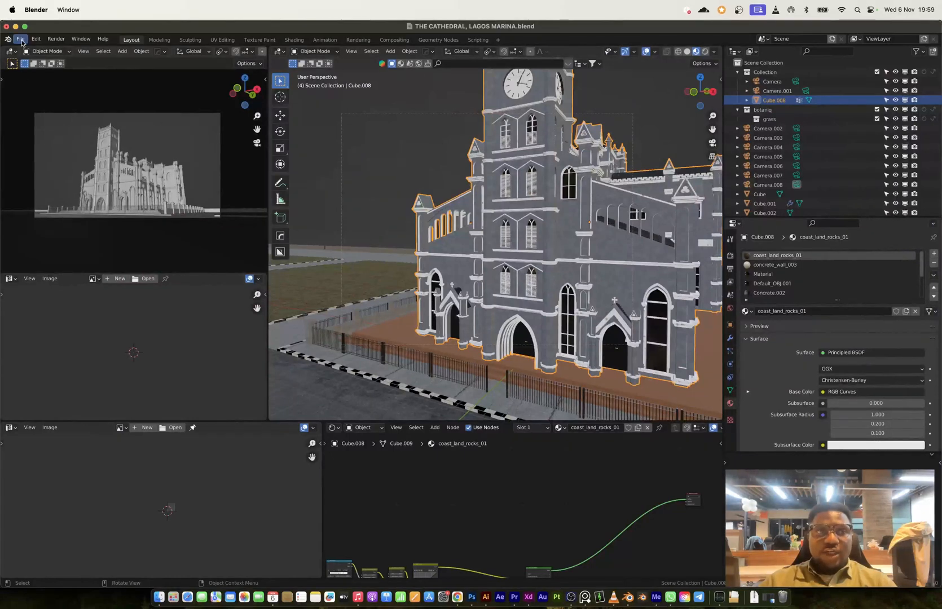
pyautogui.click(20, 38)
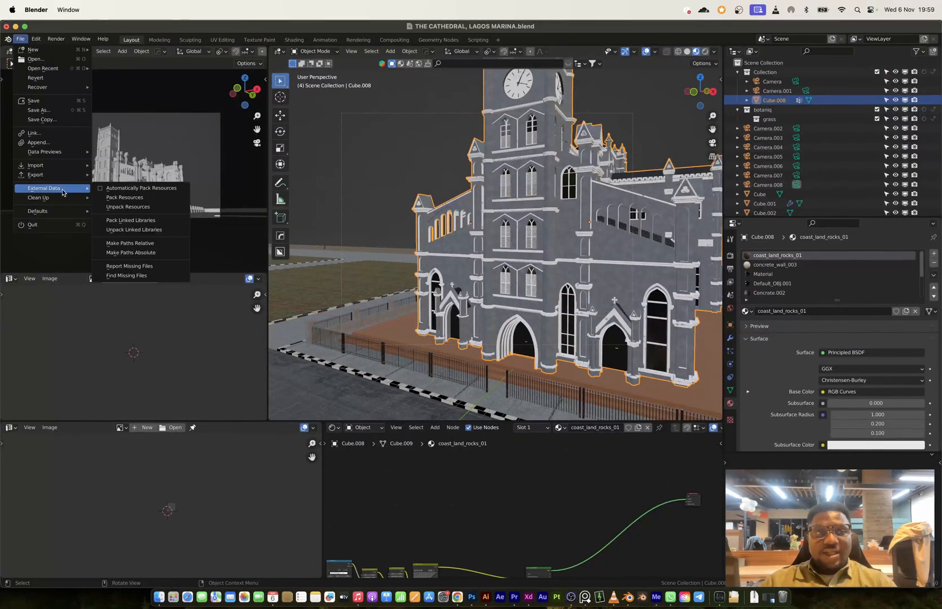
pyautogui.click(125, 197)
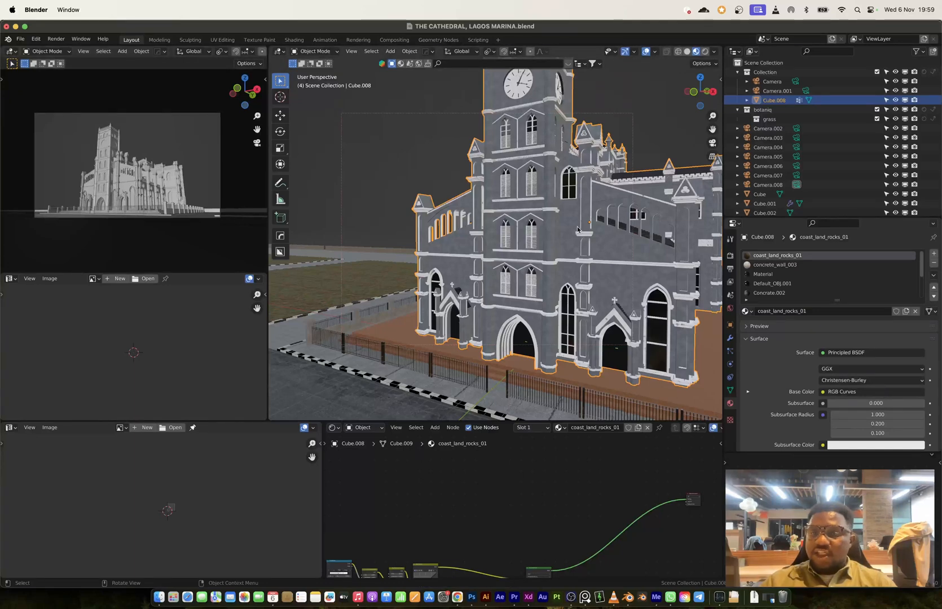
pyautogui.moveTo(572, 229)
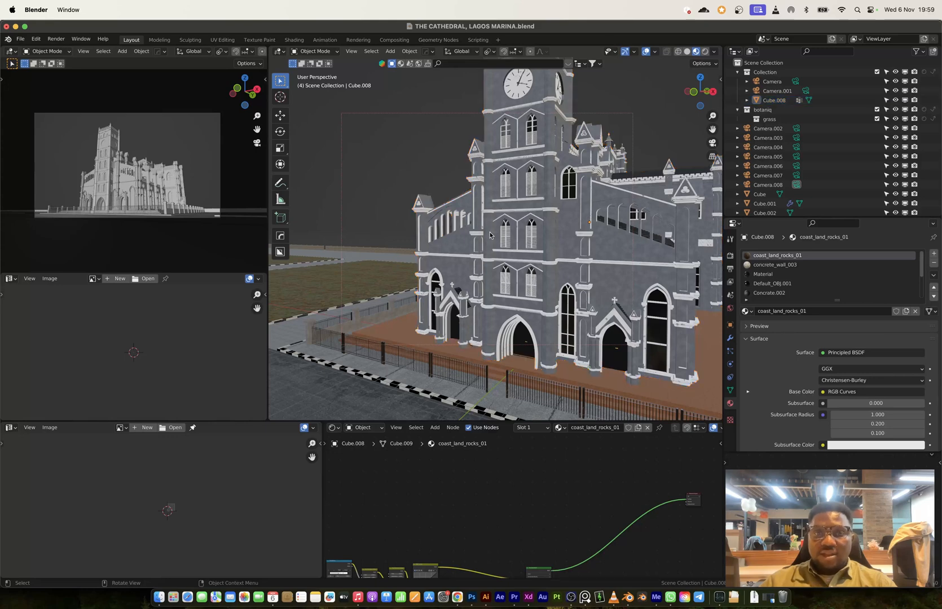
pyautogui.moveTo(533, 276)
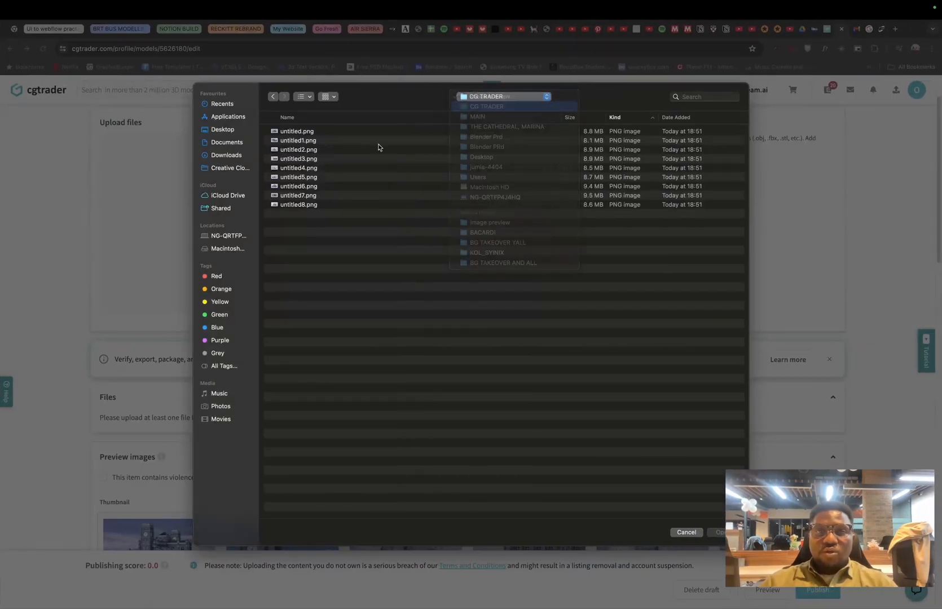
# Upload THE CATHEDRAL, LAGOS MARINA.blend and reopen the picker on CG TRADER.
pyautogui.click(487, 107)
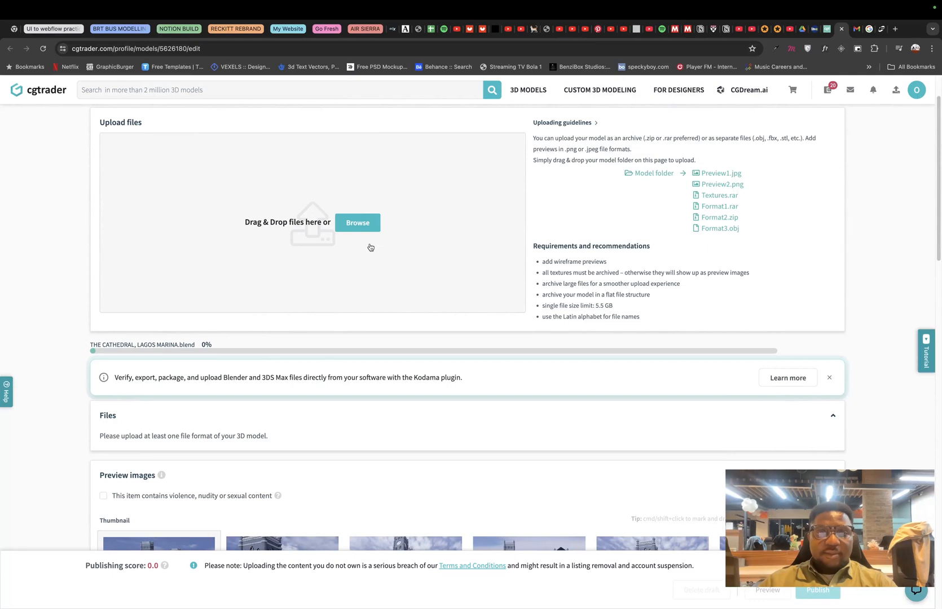
pyautogui.click(357, 223)
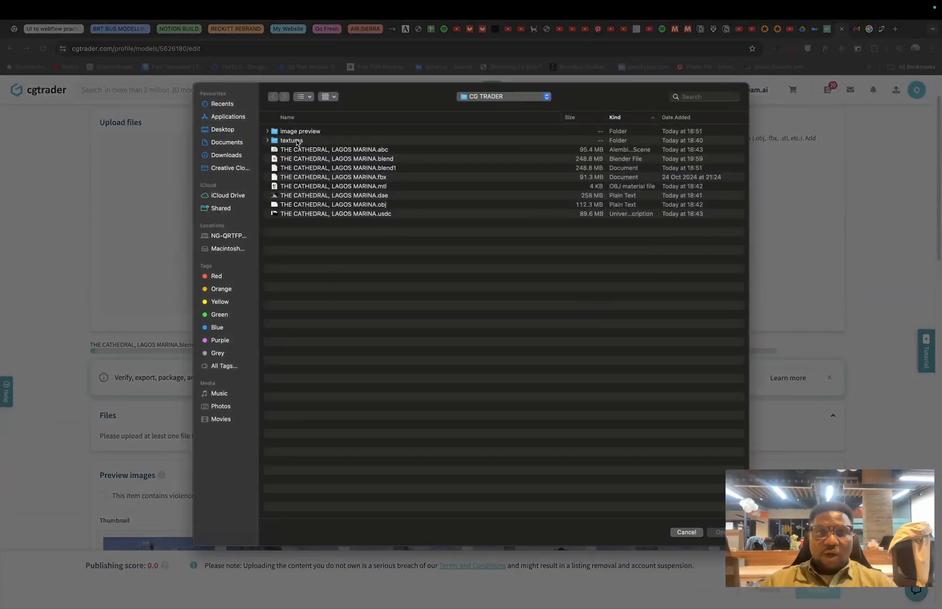
pyautogui.rightClick(292, 140)
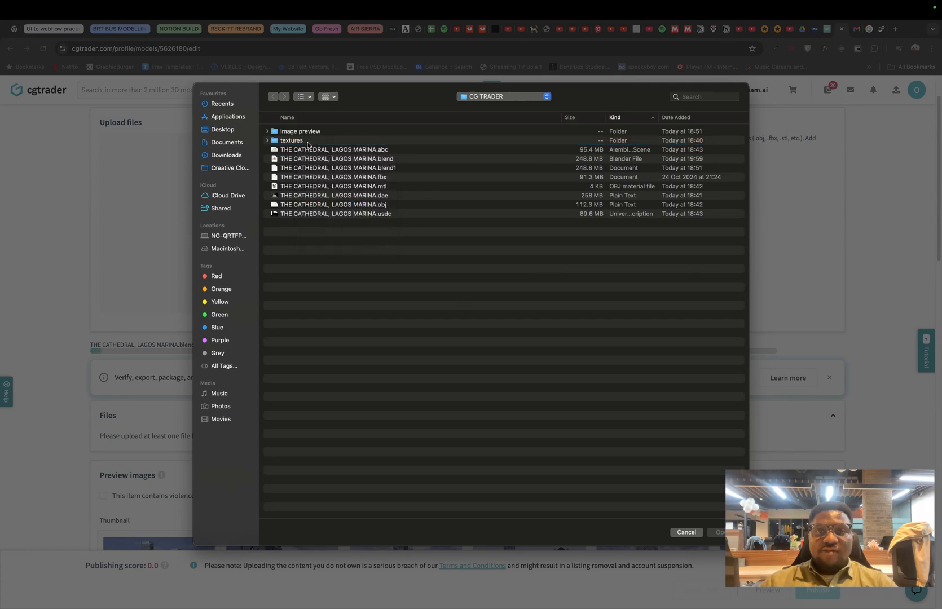
pyautogui.doubleClick(291, 140)
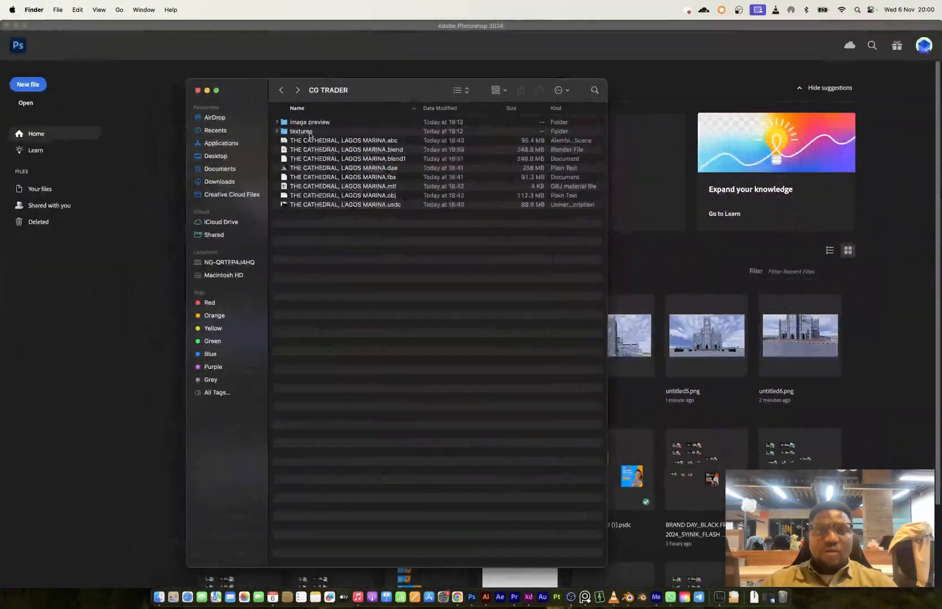
# Compress the textures folder into a 64.6 MB textures.zip in CG TRADER.
pyautogui.rightClick(302, 131)
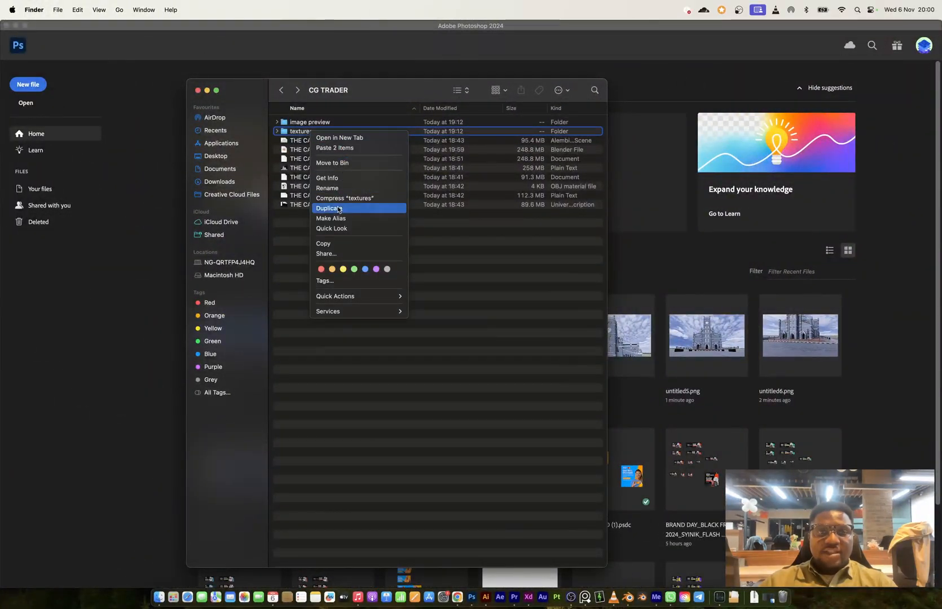
pyautogui.click(344, 198)
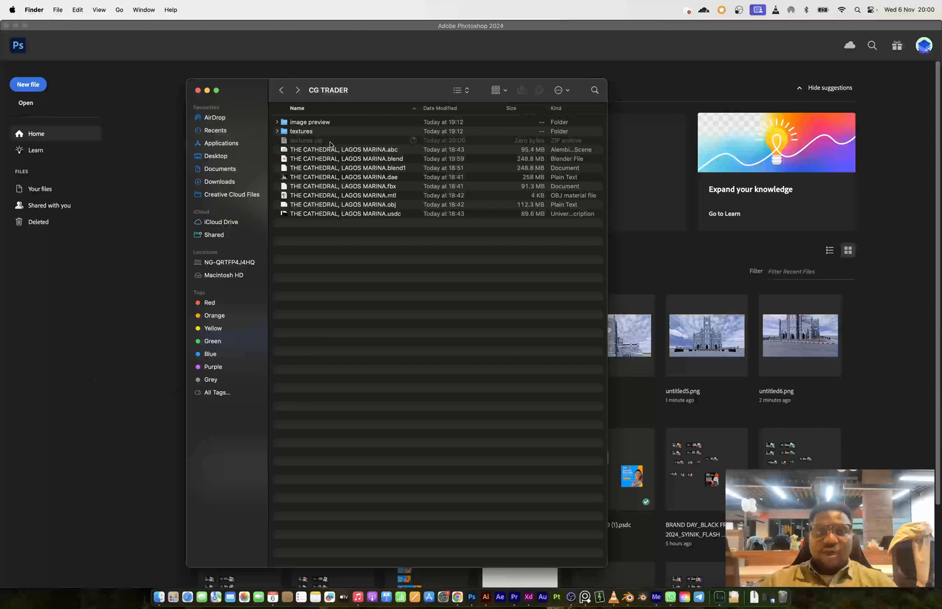
pyautogui.doubleClick(346, 158)
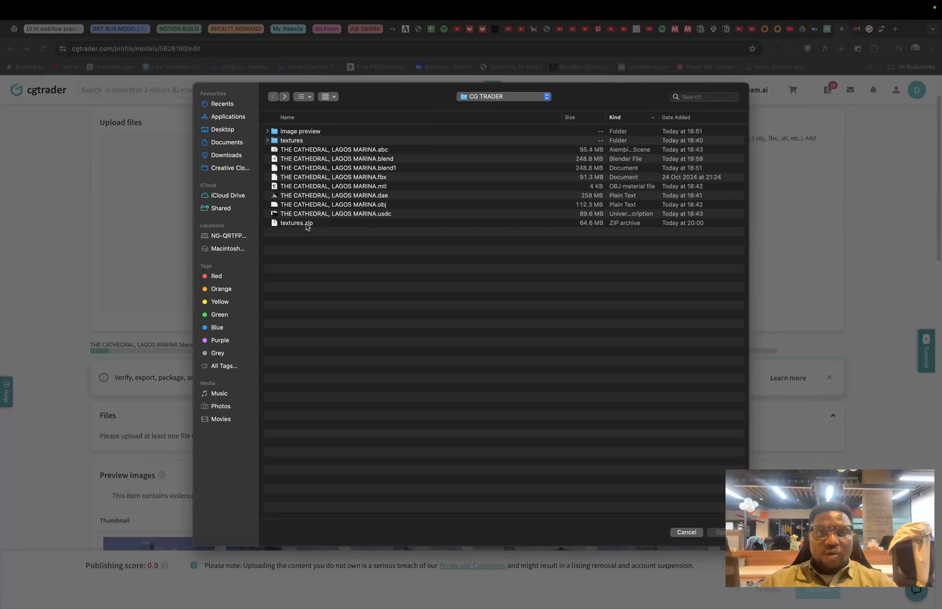
# Upload textures.zip plus the .abc, .fbx, .mtl, .dae, .obj and .usdc exports.
pyautogui.click(721, 533)
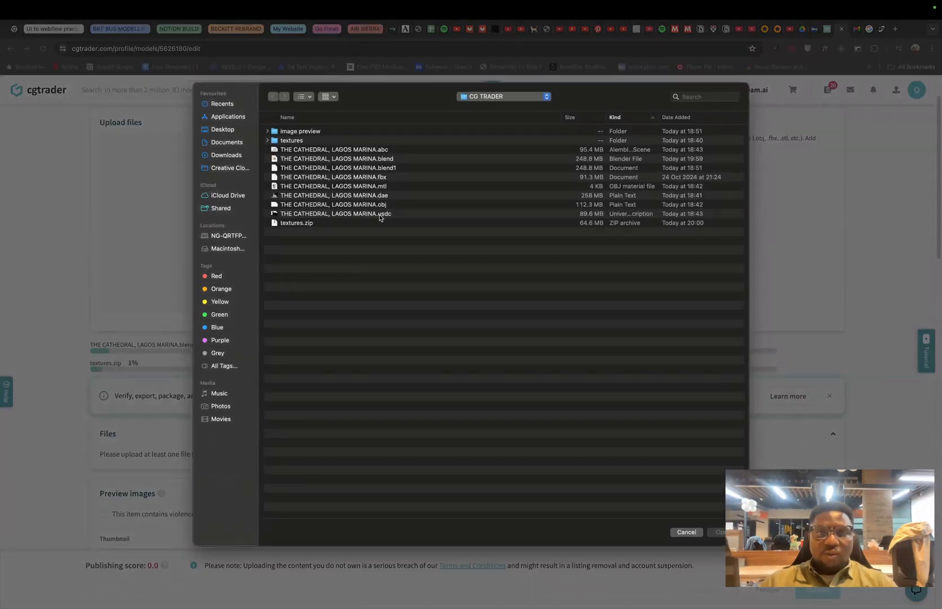
pyautogui.click(334, 213)
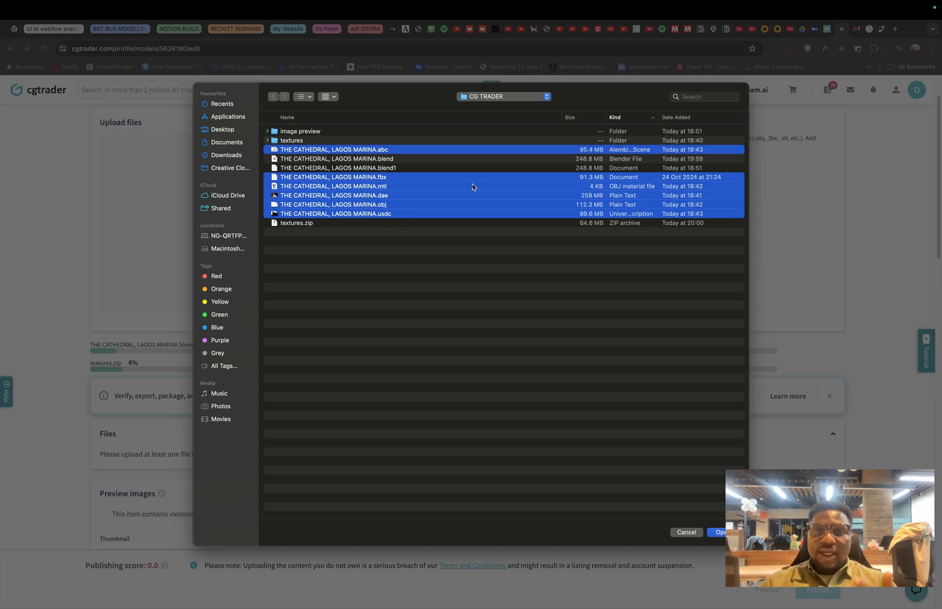
pyautogui.moveTo(740, 439)
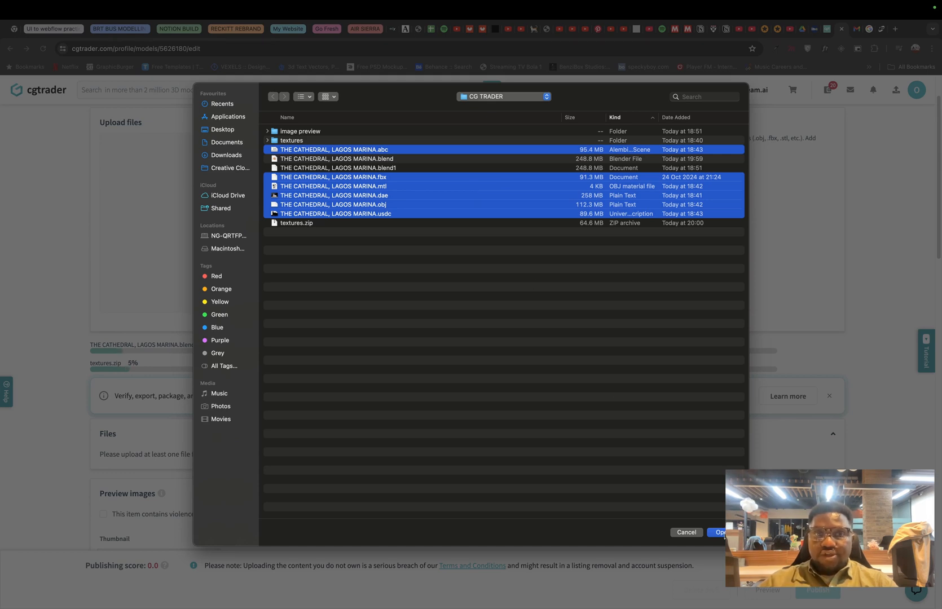
pyautogui.click(721, 532)
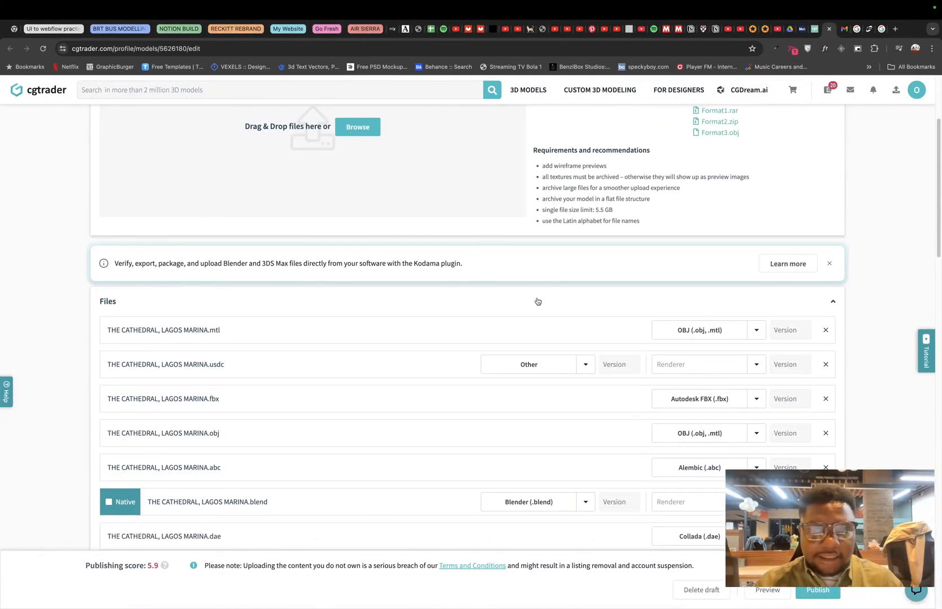
# Review the format-tagged Files list and reopen the file picker.
pyautogui.scroll(-3)
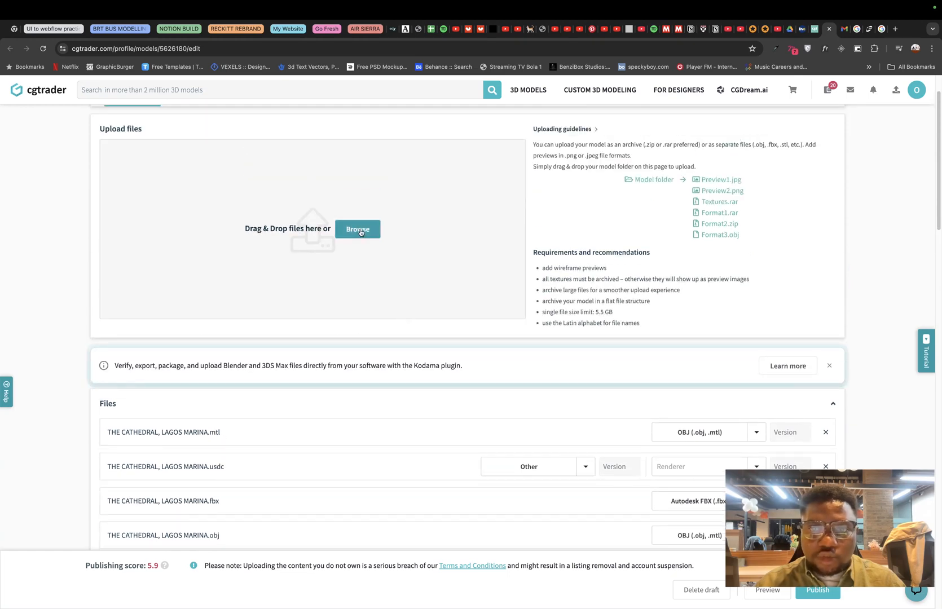
pyautogui.click(357, 229)
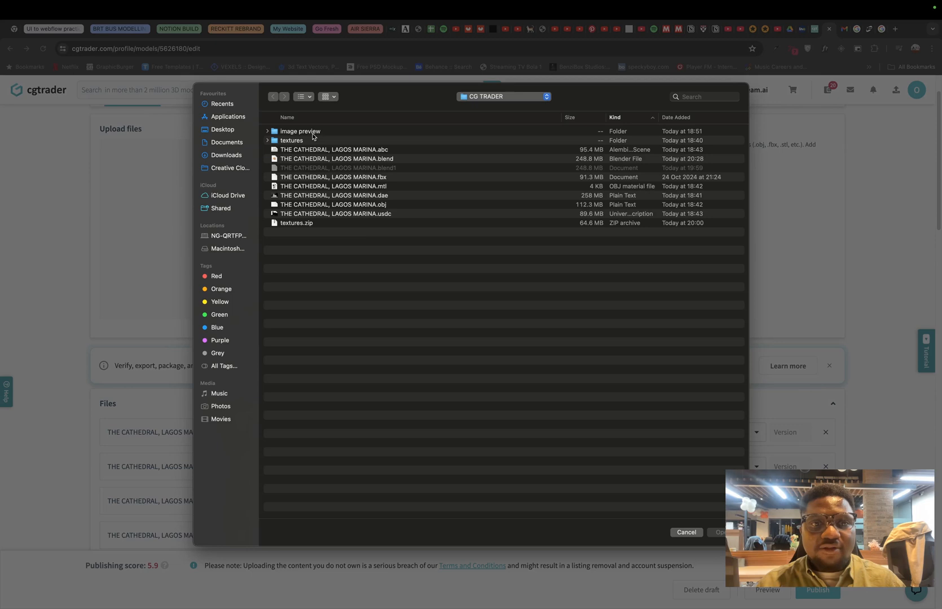
# Upload untitled9.png through untitled13.png from the image preview folder.
pyautogui.click(300, 131)
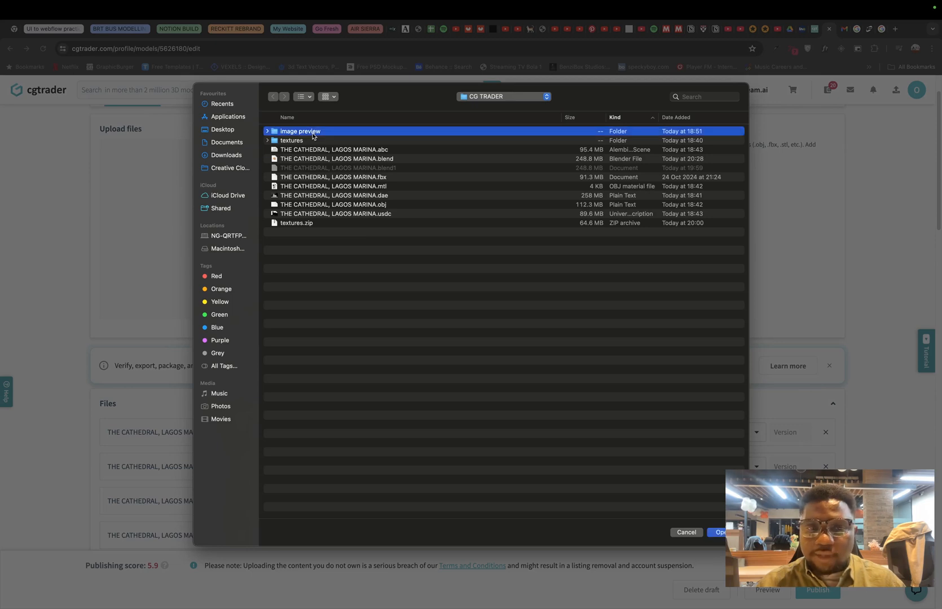
pyautogui.doubleClick(301, 131)
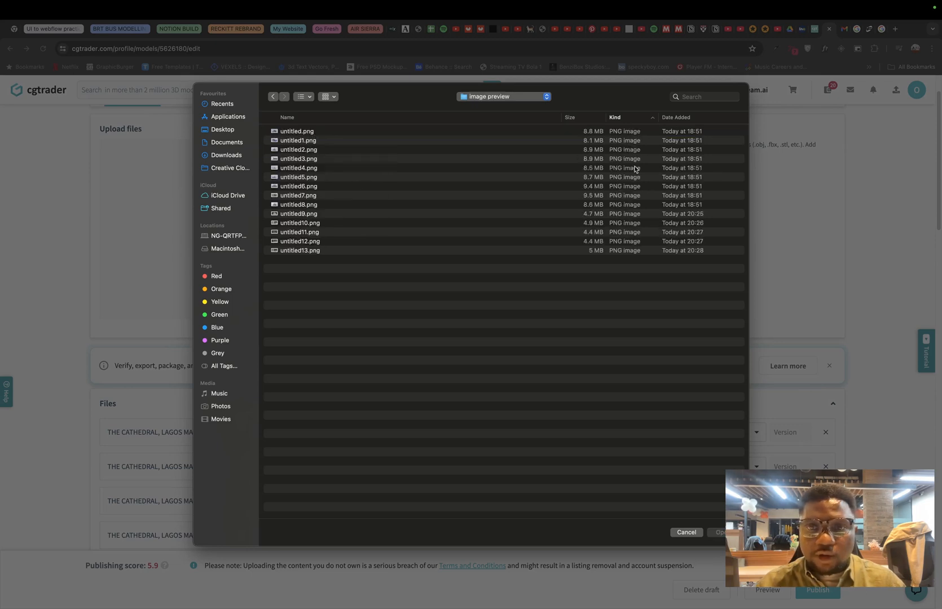
pyautogui.click(298, 213)
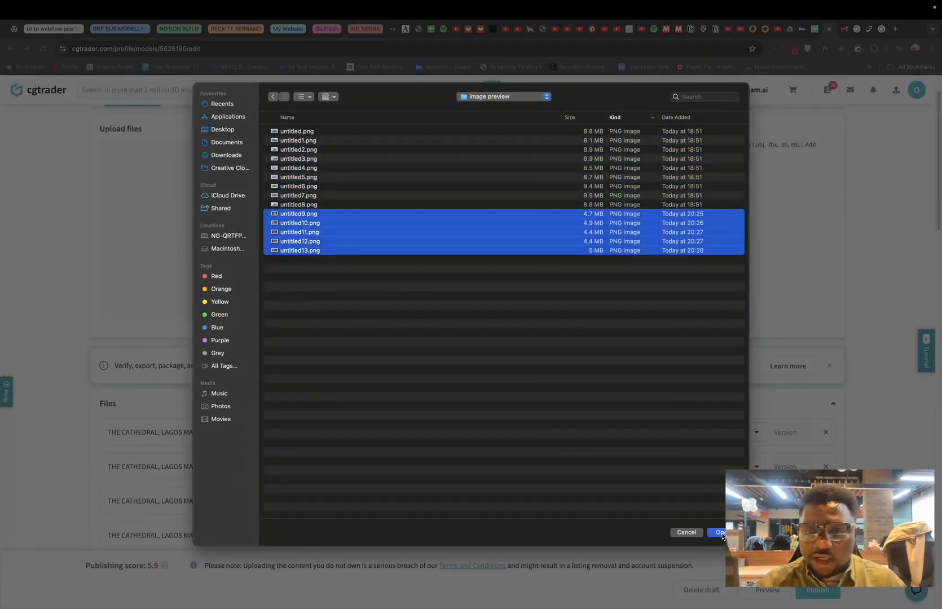
pyautogui.click(722, 532)
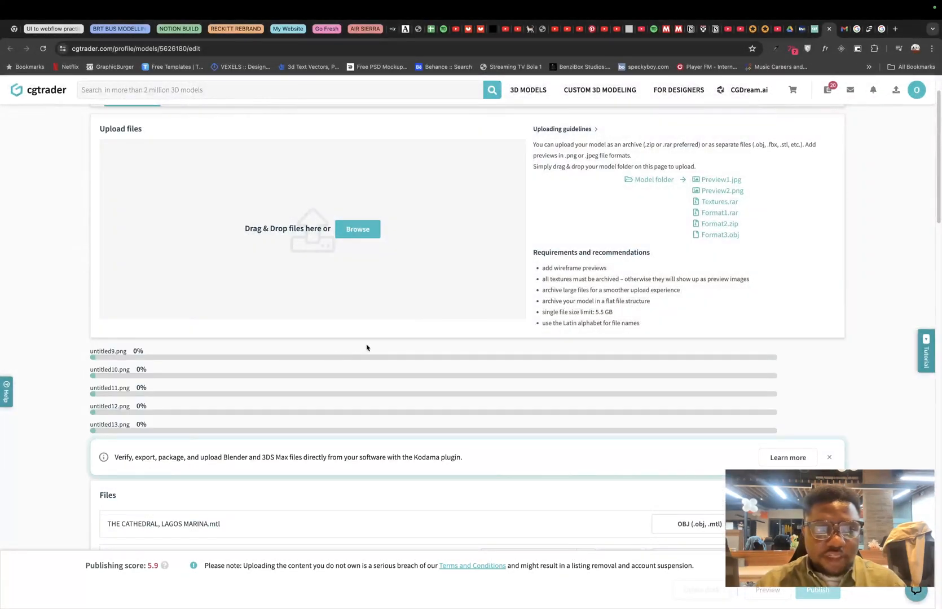
# Mark the cathedral .blend as the native format with version 3.2.
pyautogui.scroll(-3)
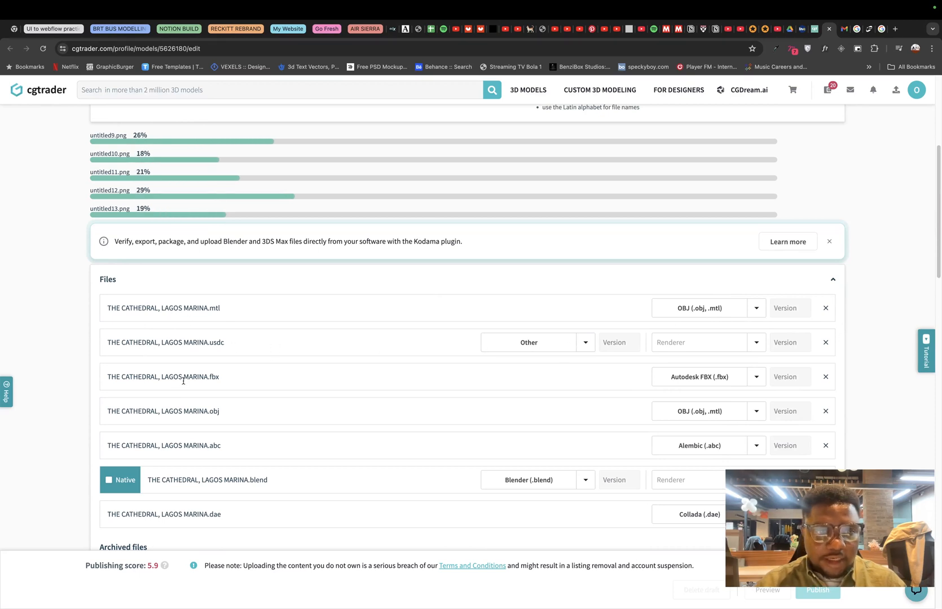
pyautogui.scroll(-3)
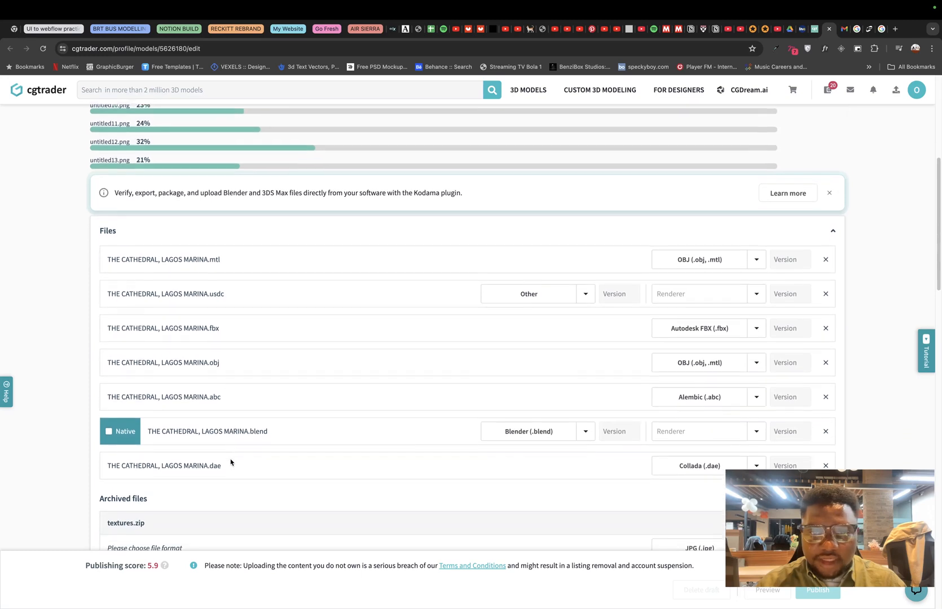
pyautogui.scroll(-3)
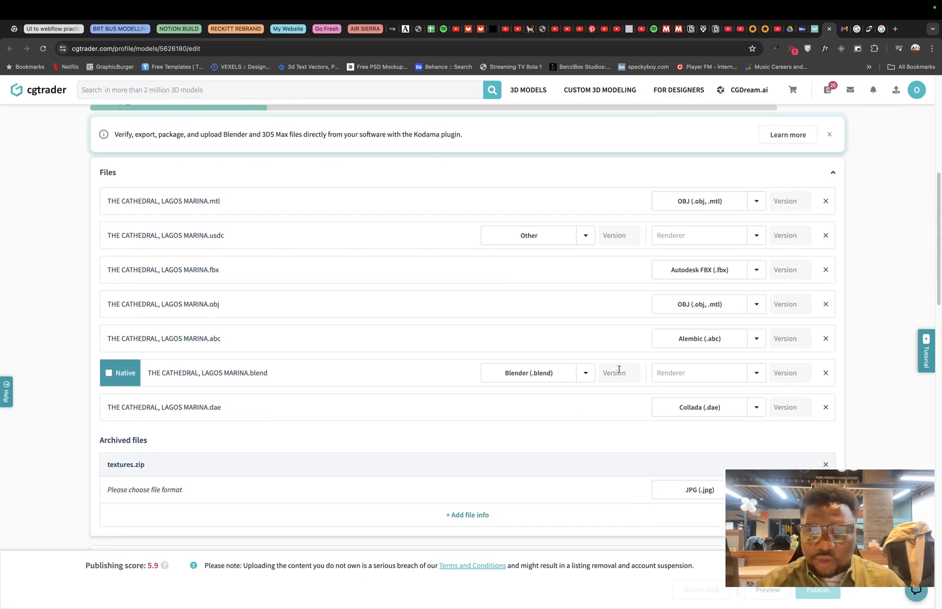
pyautogui.write('3.2')
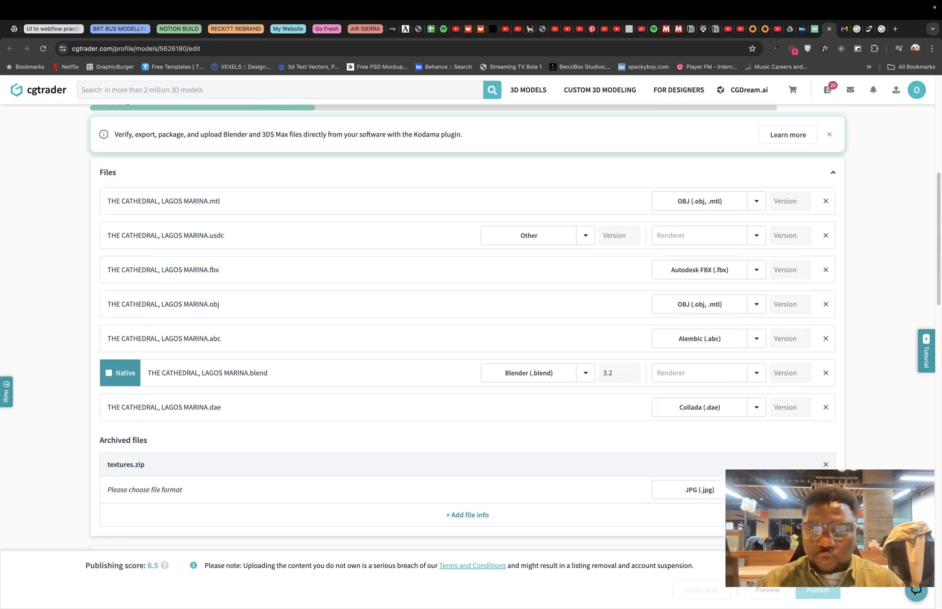
pyautogui.click(109, 372)
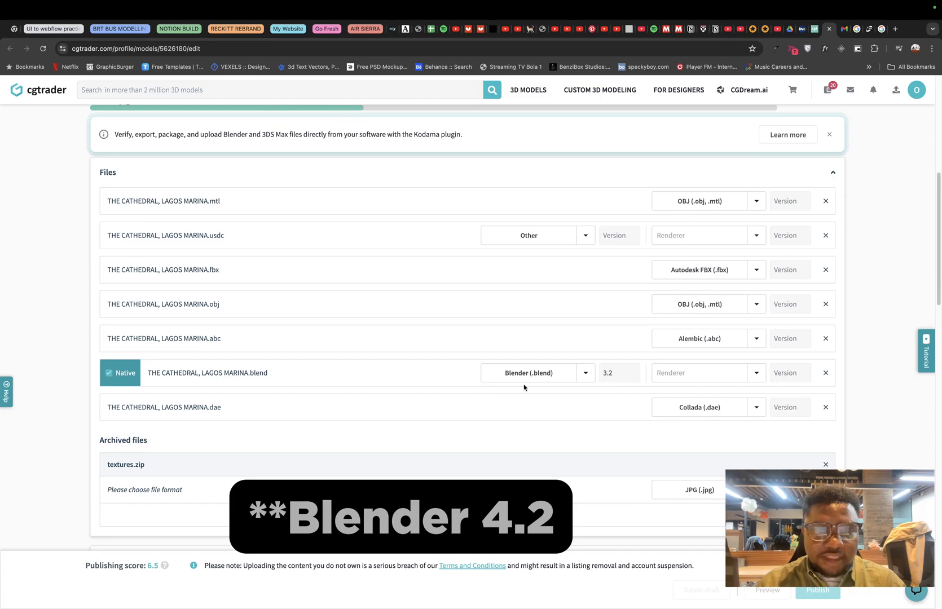
pyautogui.moveTo(704, 384)
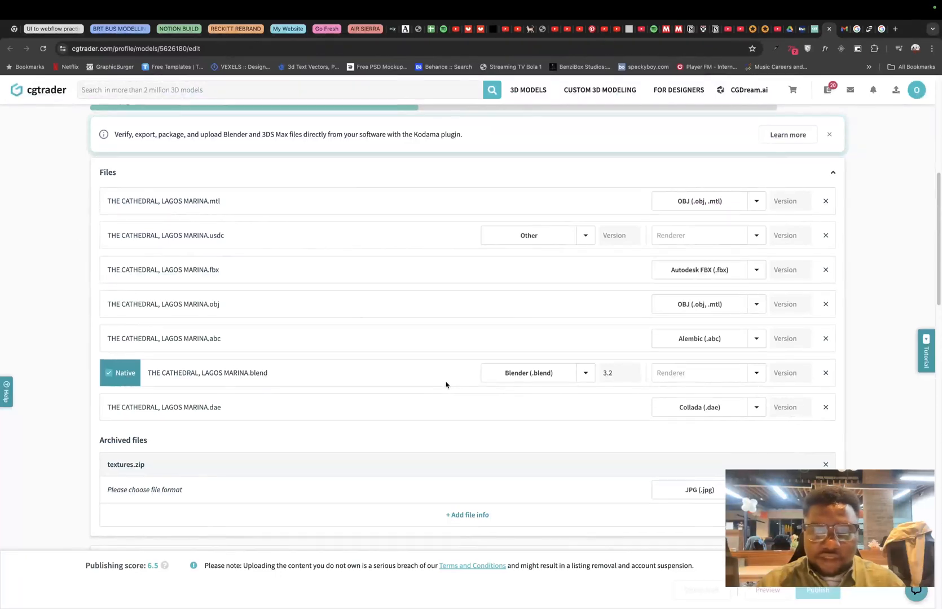
# Scroll to the YouTube preview option and switch to the channel's videos page.
pyautogui.scroll(-3)
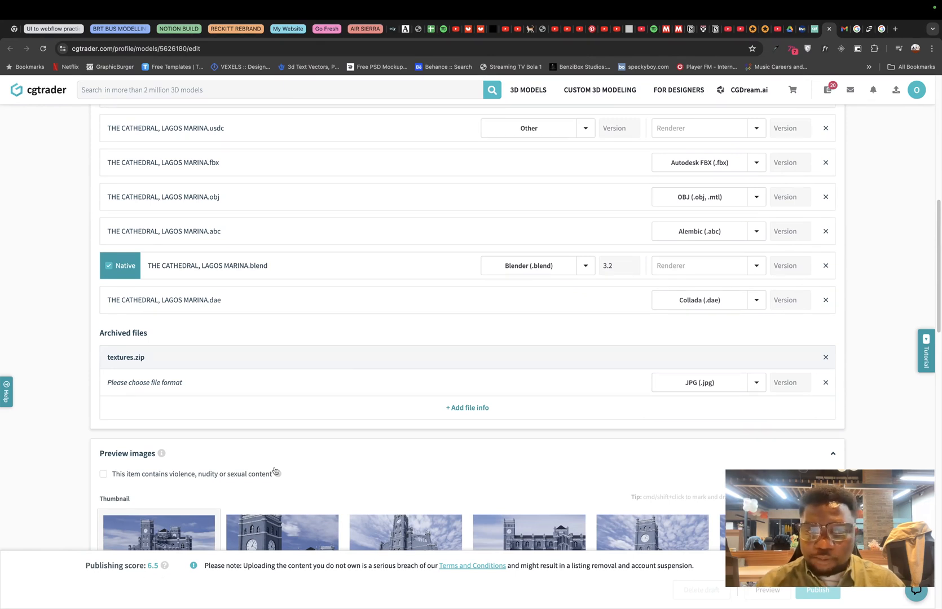
pyautogui.scroll(-3)
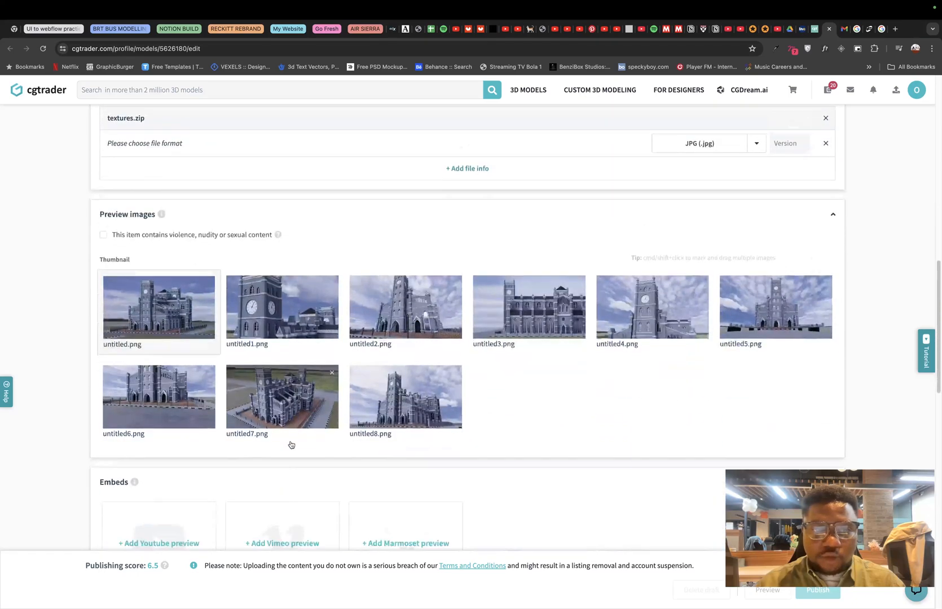
pyautogui.scroll(-3)
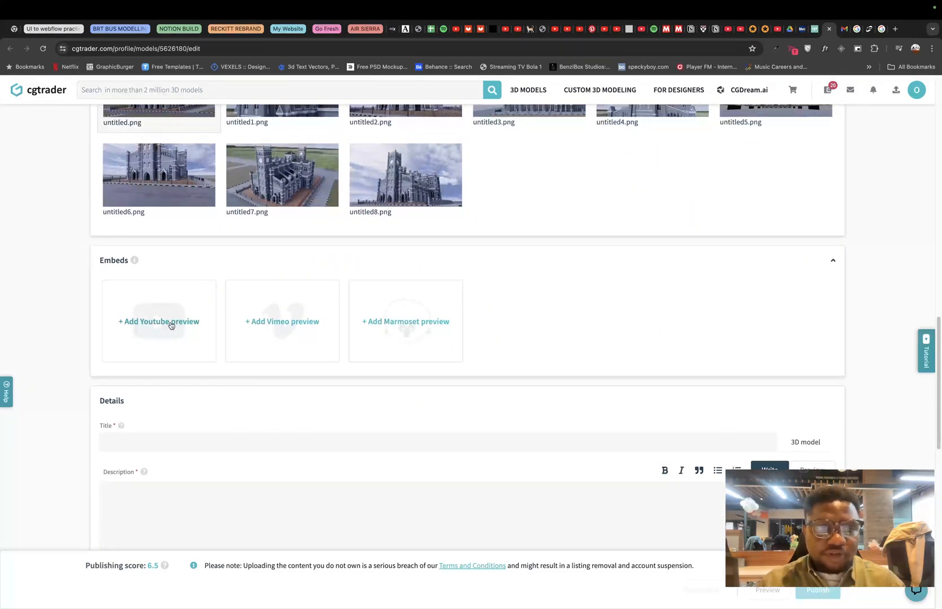
pyautogui.click(30, 29)
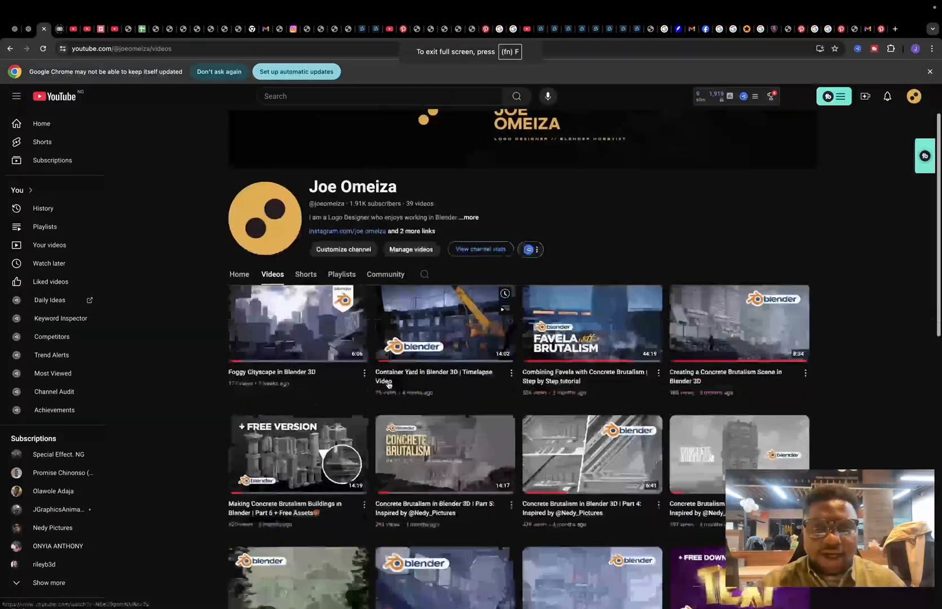
# Open the 'I recreated a Neo classical Monument in Blender 3D' video.
pyautogui.scroll(-3)
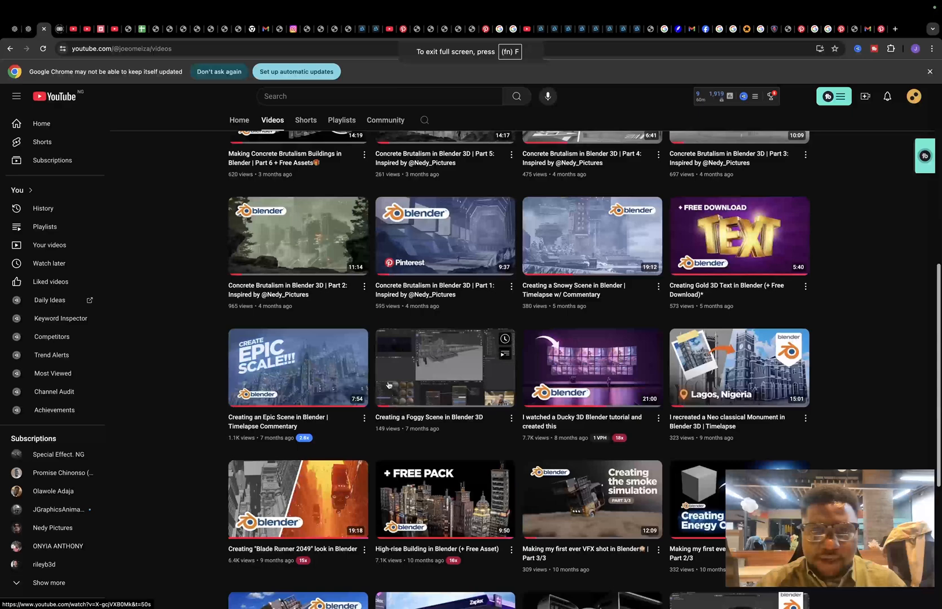
pyautogui.scroll(-3)
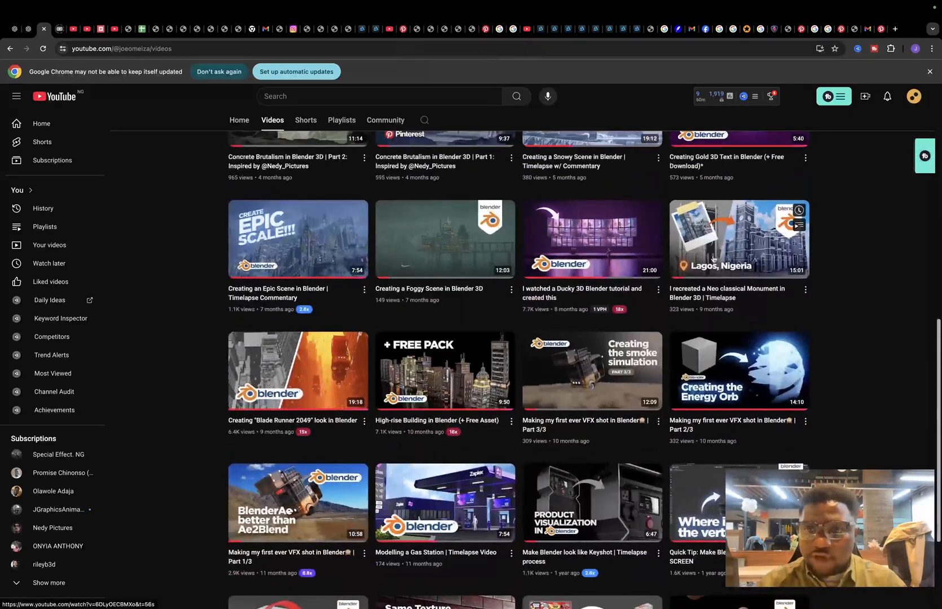
pyautogui.click(739, 239)
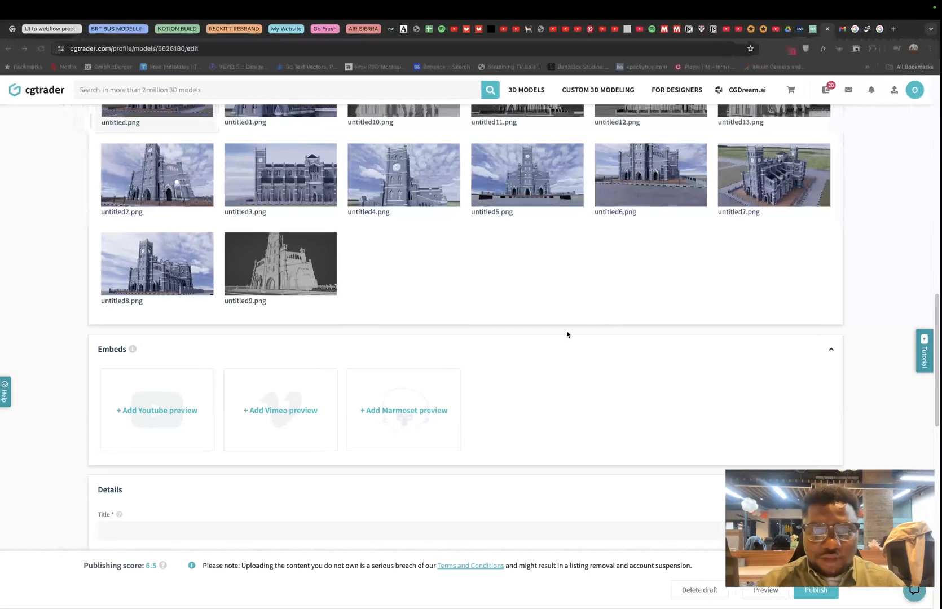
# Add the neo-classical monument YouTube video link as a preview on the cathedral listing.
pyautogui.click(156, 411)
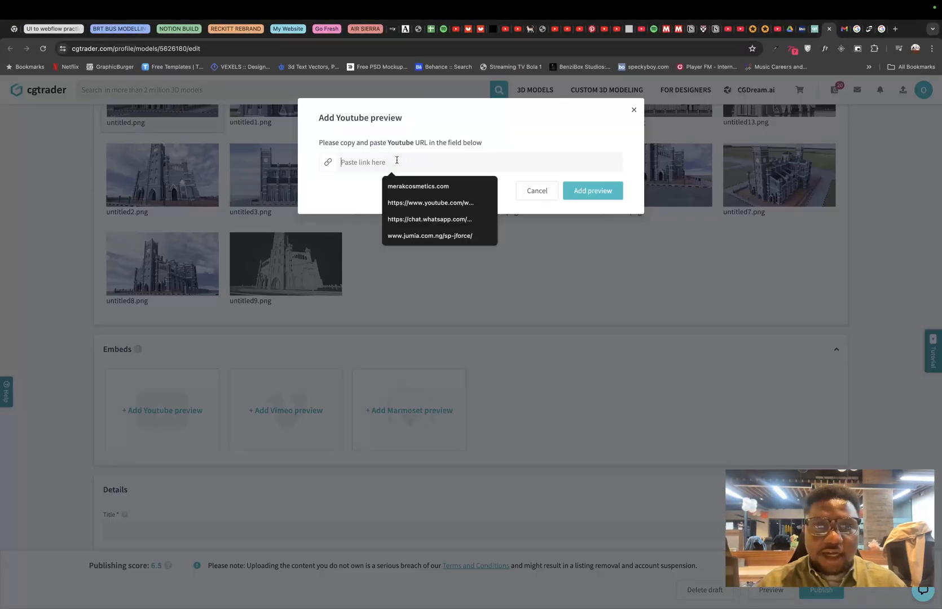
pyautogui.click(643, 111)
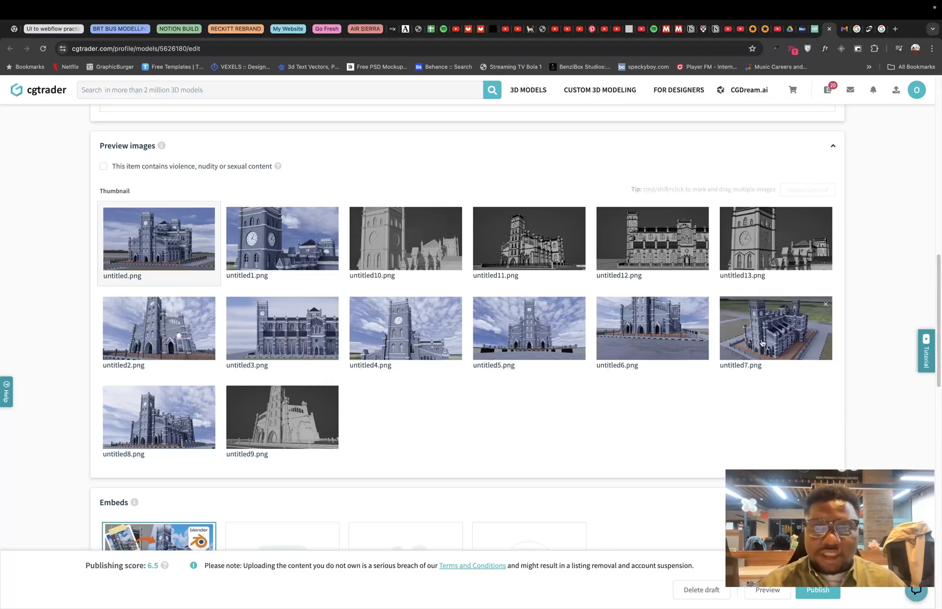
pyautogui.click(159, 418)
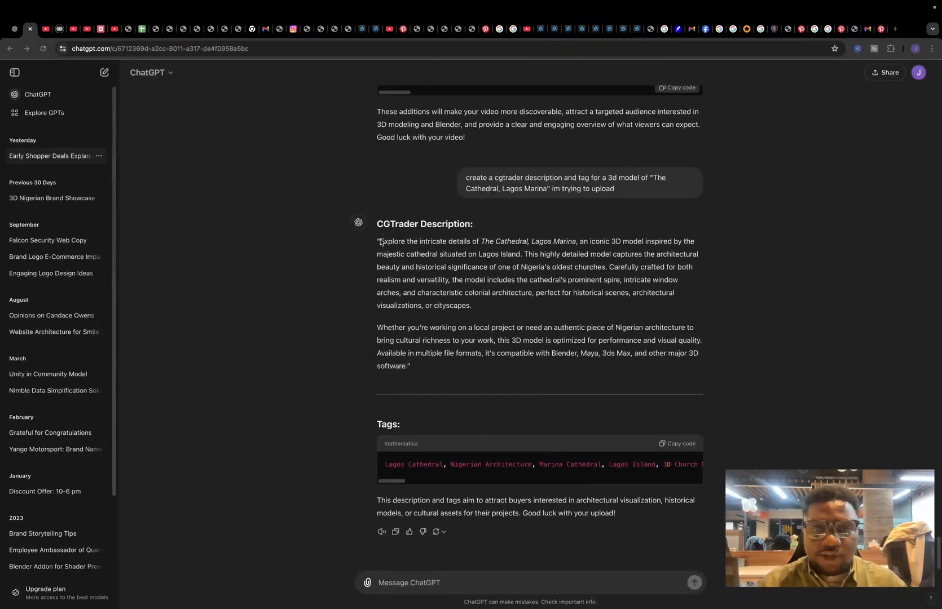
# Paste the ChatGPT description, mark materials included, and add the suggested tags minus extras.
pyautogui.moveTo(379, 241); pyautogui.dragTo(408, 367)
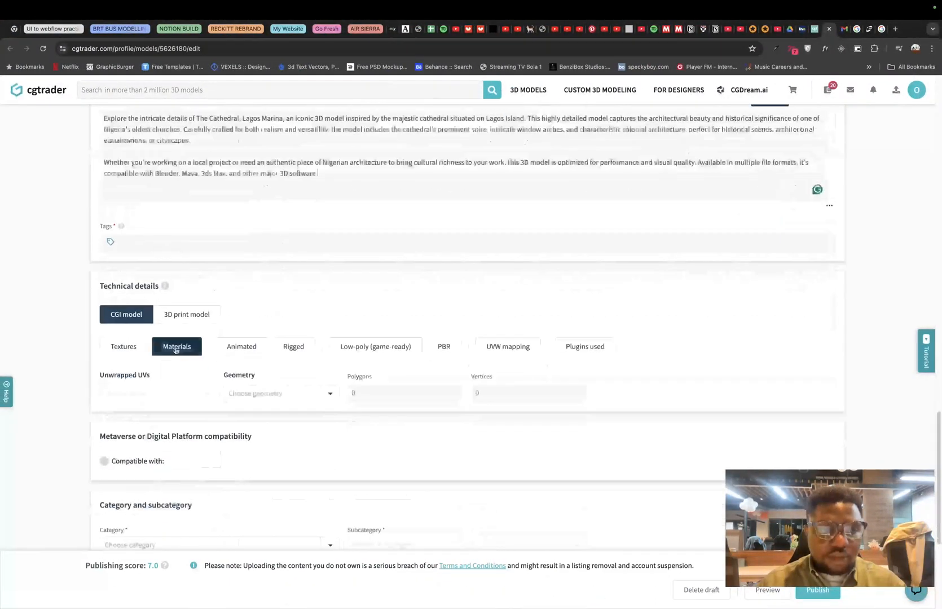
pyautogui.click(31, 29)
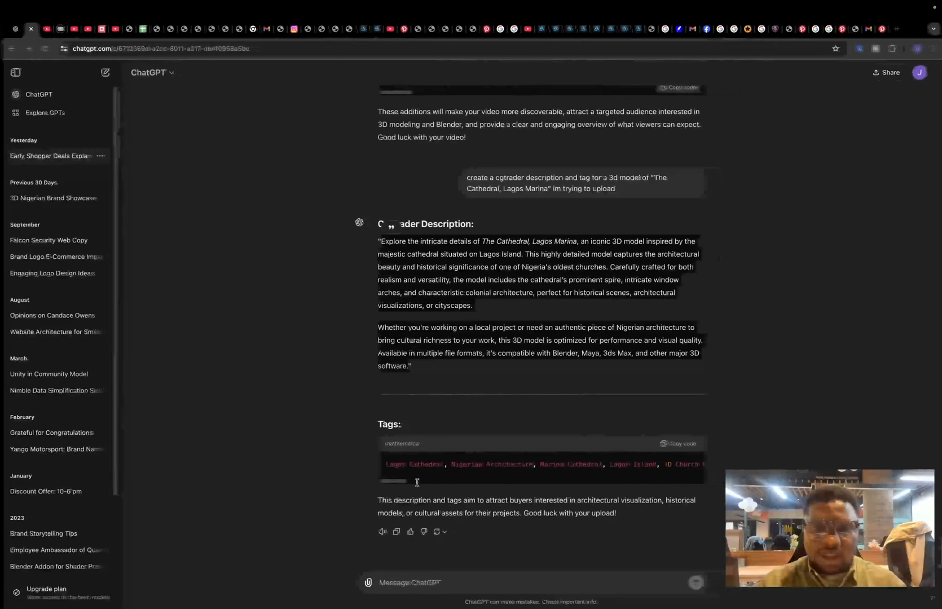
pyautogui.click(100, 28)
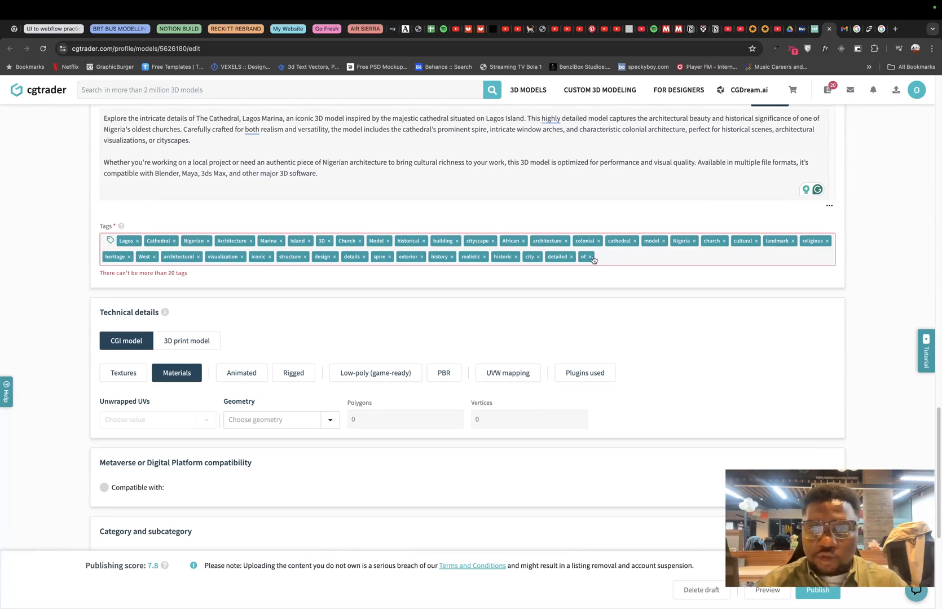
pyautogui.click(591, 257)
pyautogui.write('7000000')
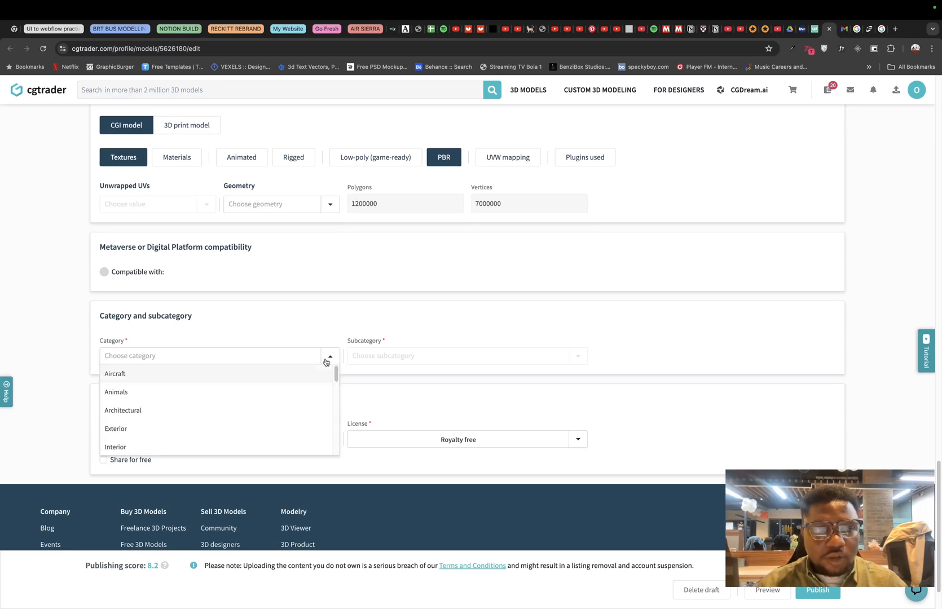
# Set category Architectural, subcategory Street, and tick 'Share for free'.
pyautogui.click(122, 410)
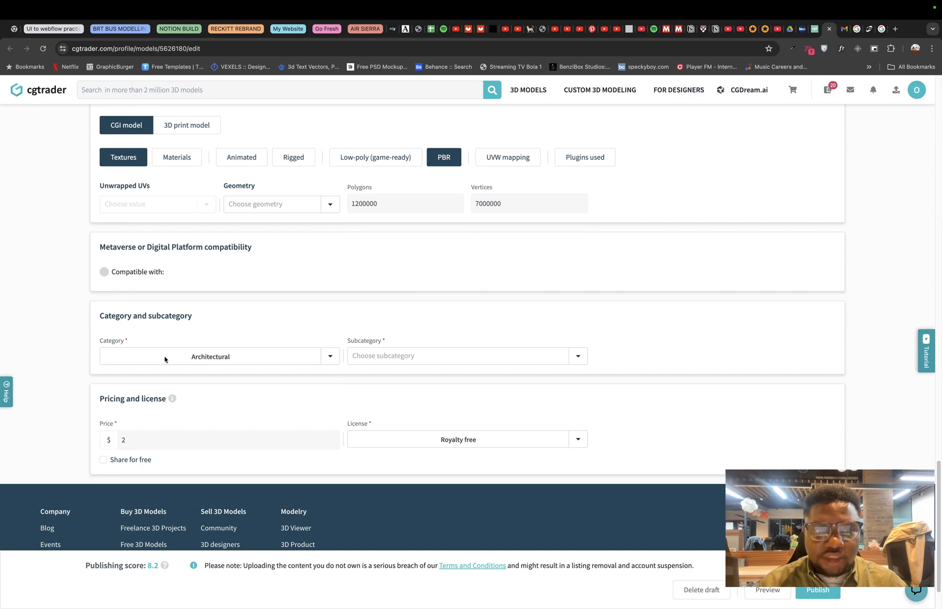
pyautogui.click(463, 356)
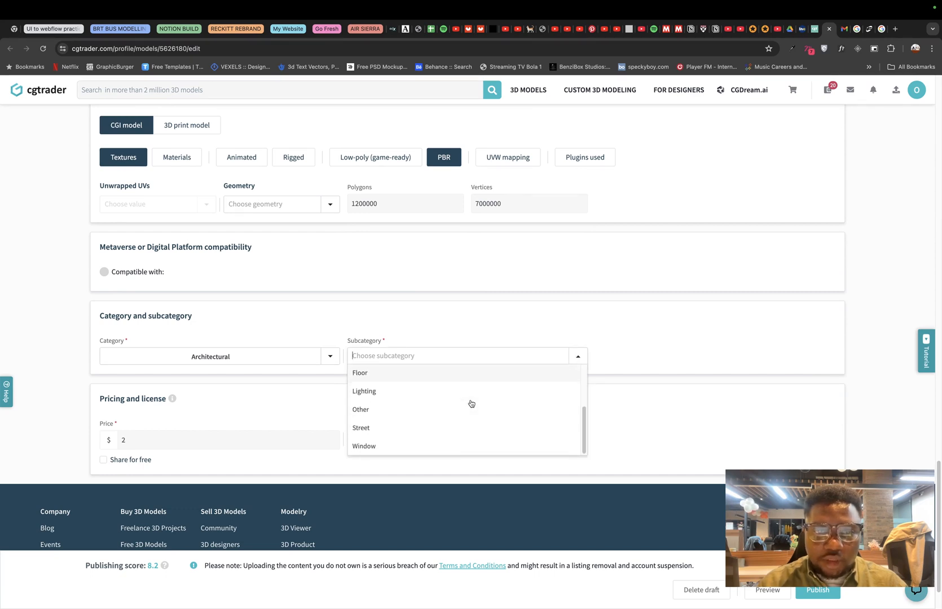
pyautogui.moveTo(377, 432)
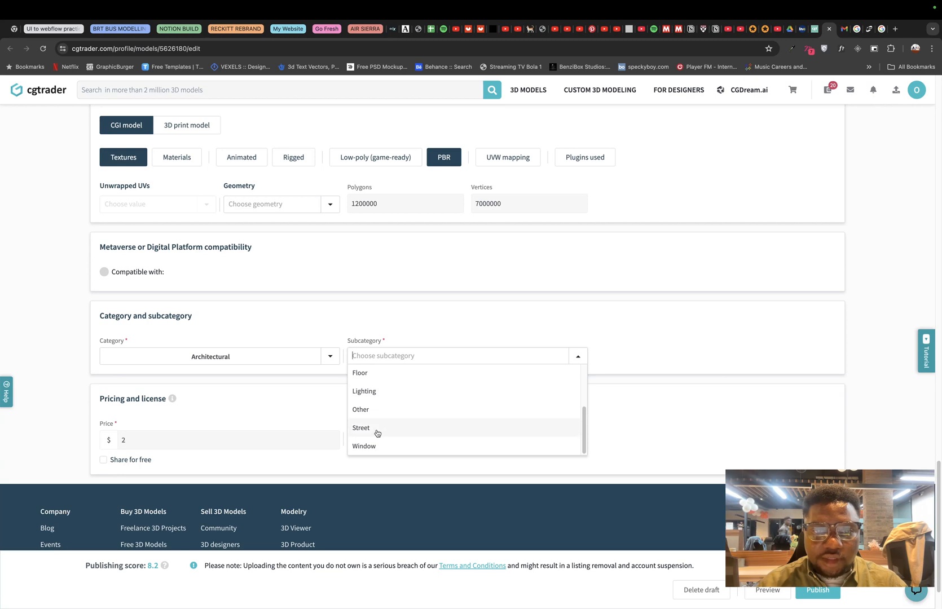
pyautogui.moveTo(375, 435)
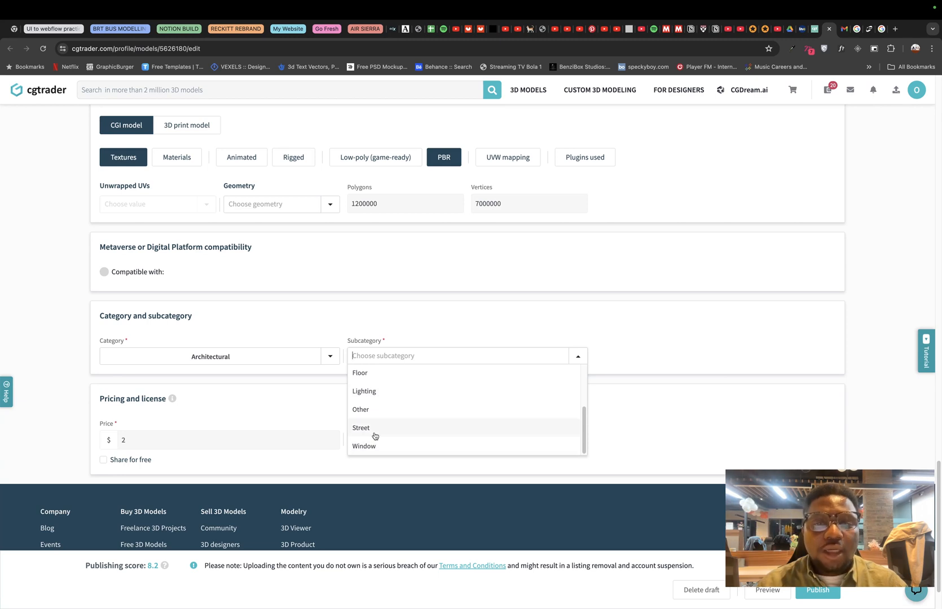
pyautogui.click(361, 427)
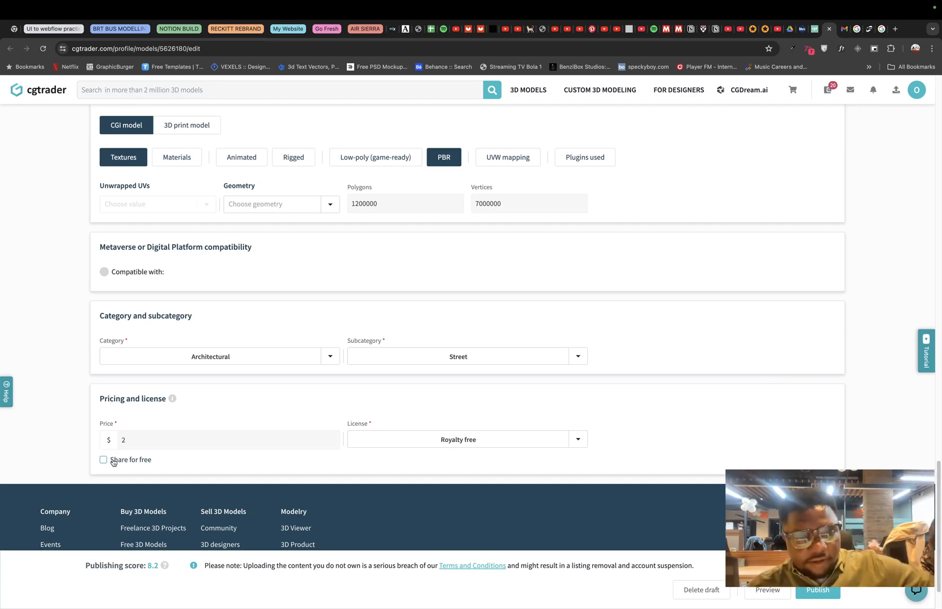
pyautogui.click(103, 459)
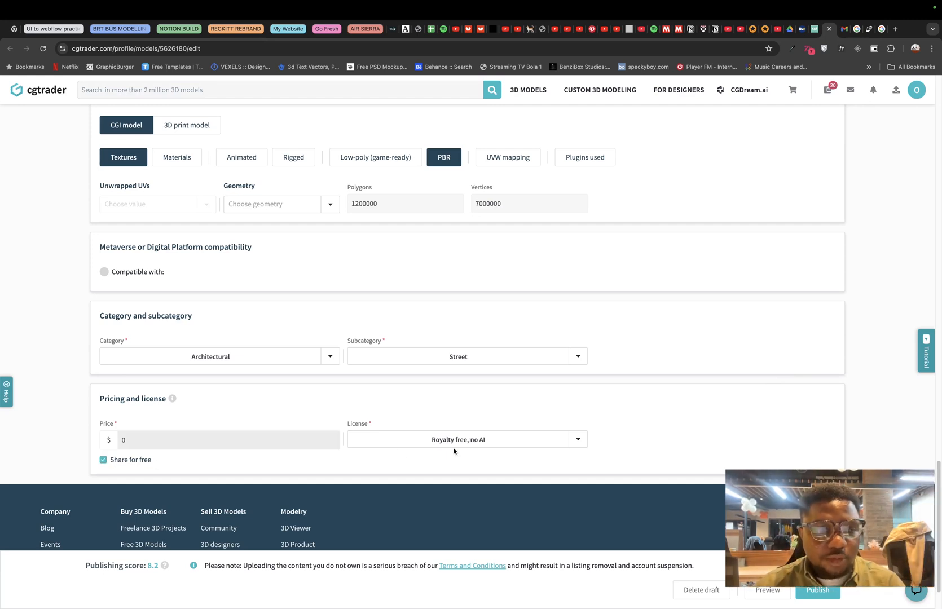
pyautogui.scroll(-3)
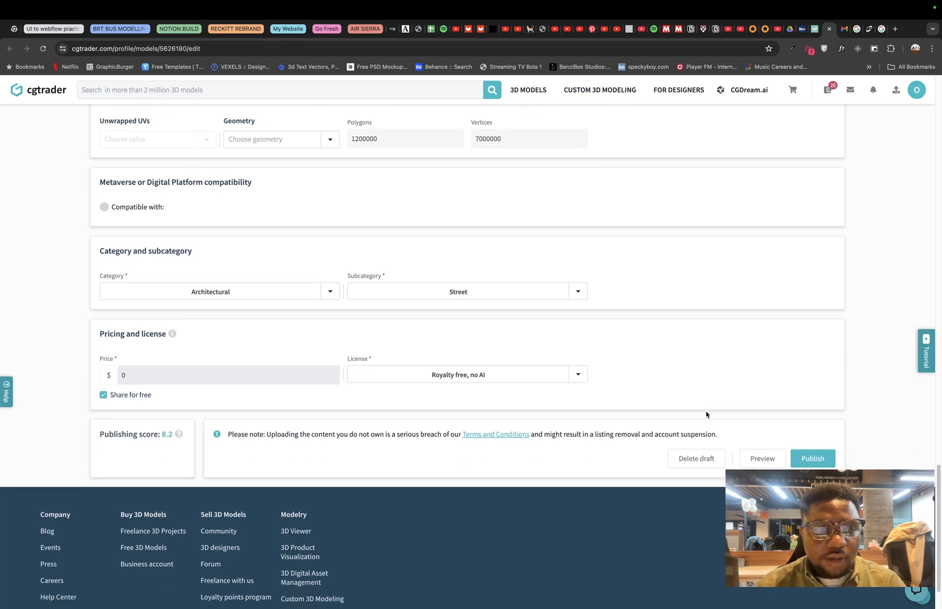
pyautogui.moveTo(177, 425)
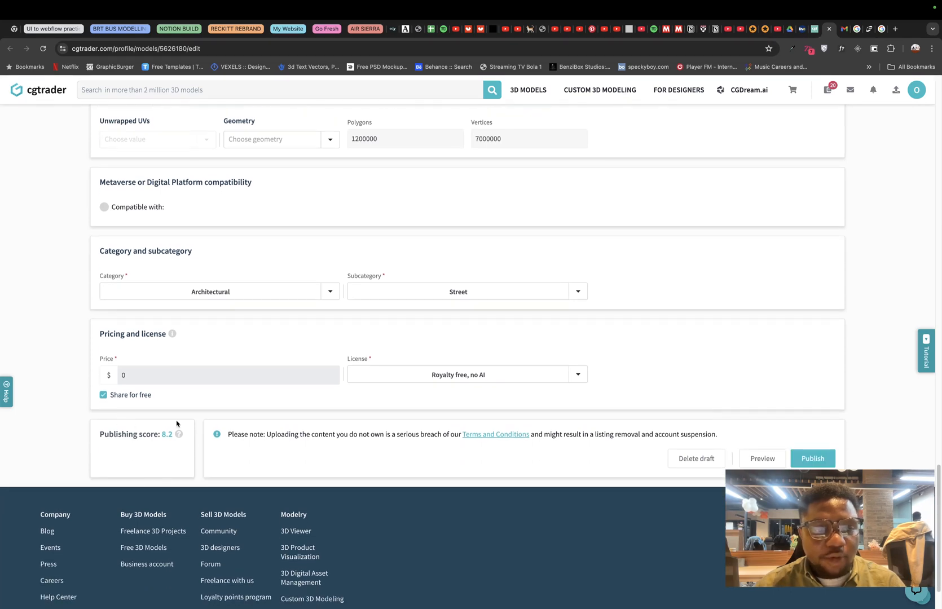
pyautogui.moveTo(134, 454)
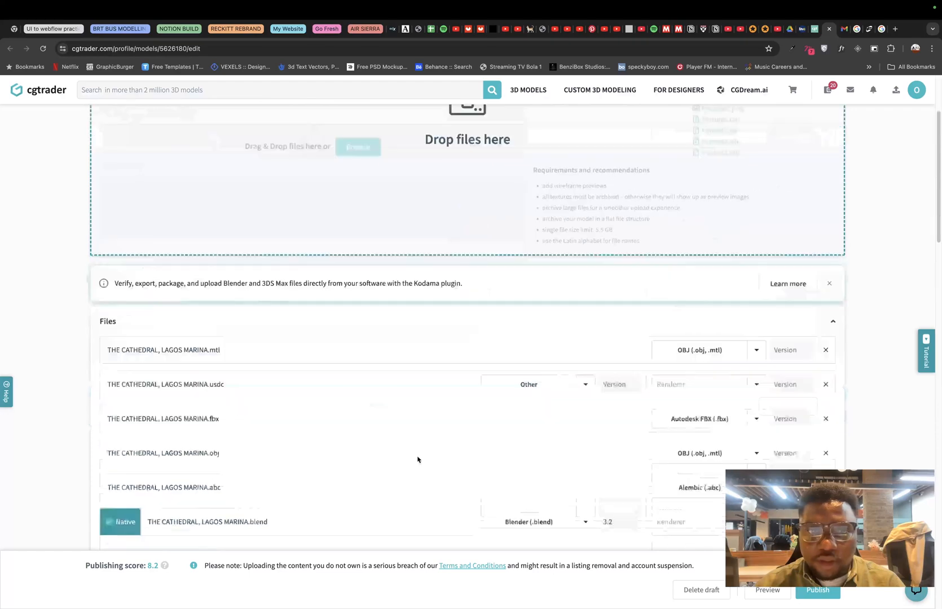
# Publish the Cathedral Church of Christ Marina Lagos listing as a free model.
pyautogui.scroll(-3)
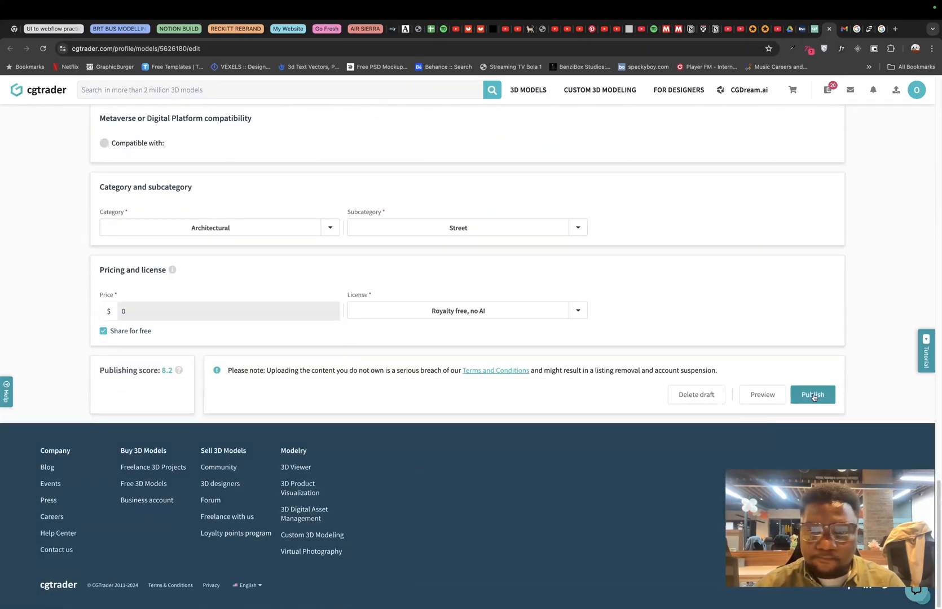
pyautogui.click(811, 395)
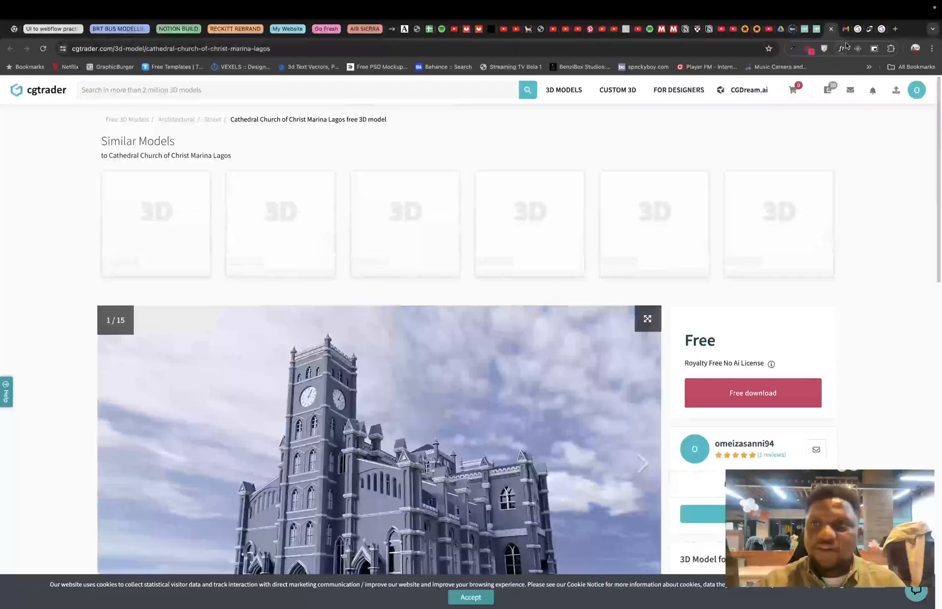
pyautogui.scroll(-3)
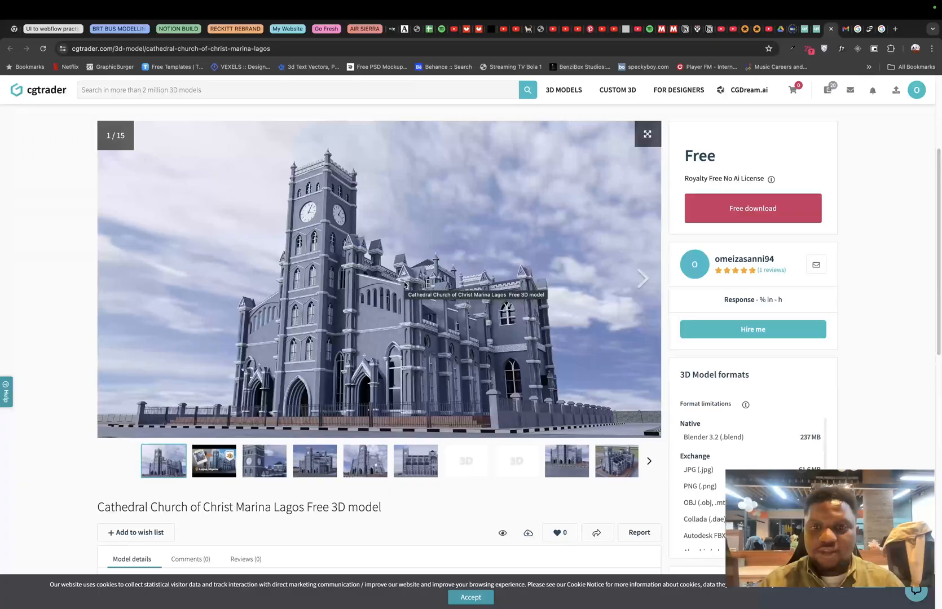